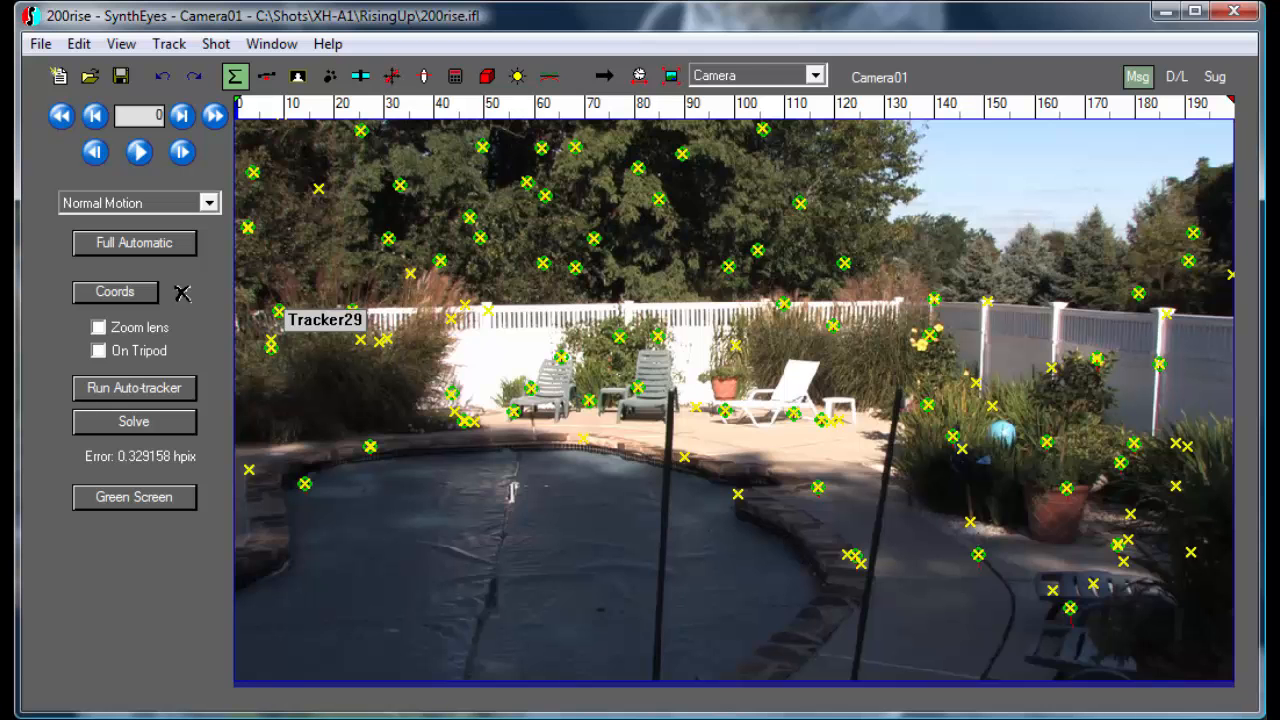
mouse_move(444, 140)
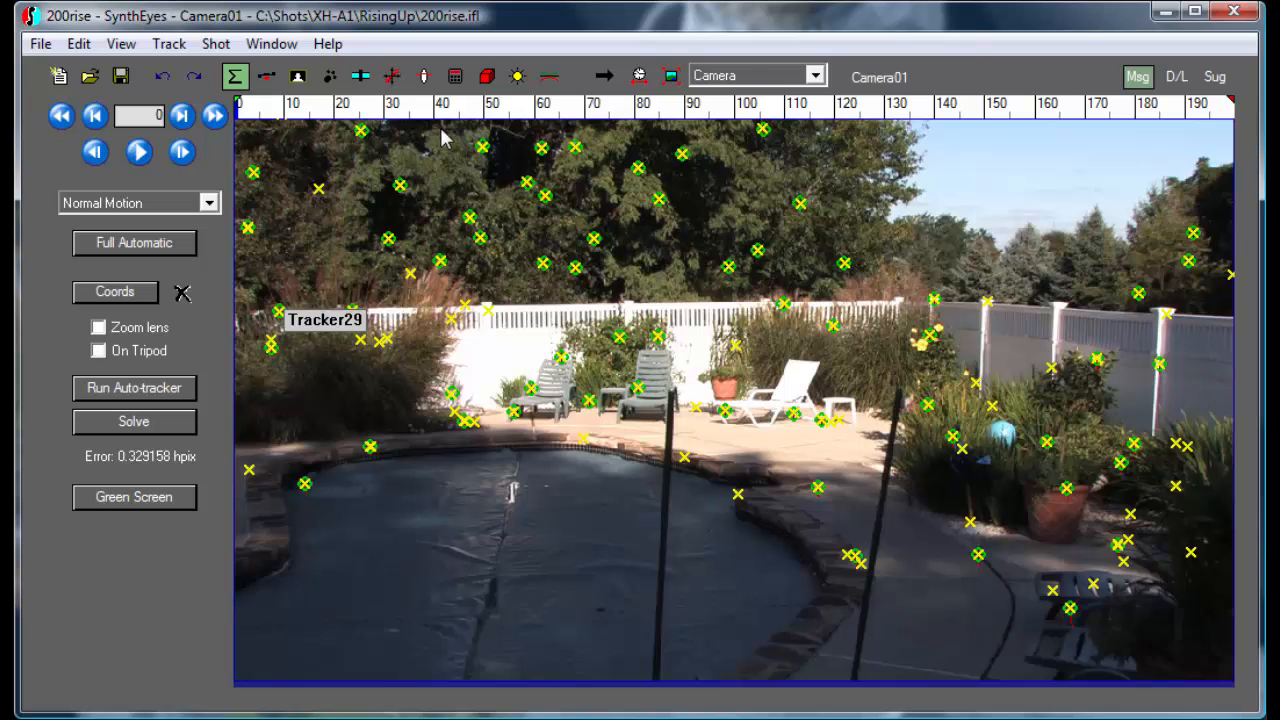
mouse_move(548, 268)
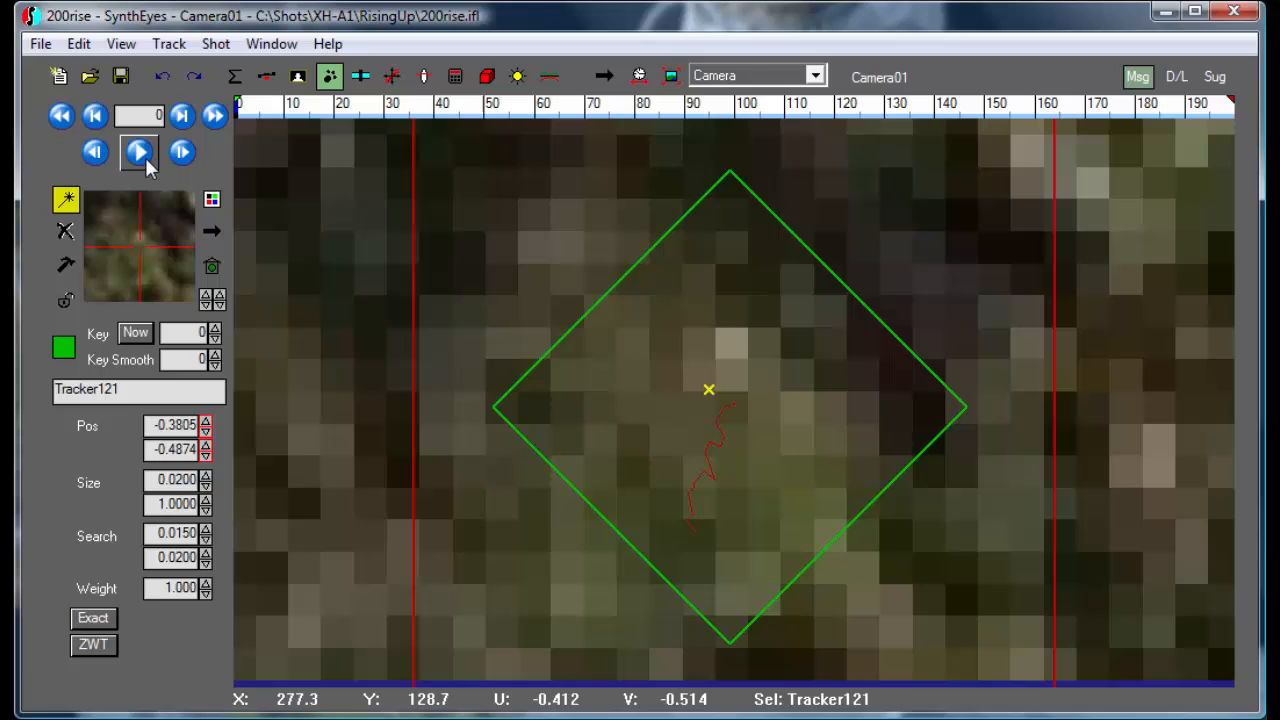
mouse_move(138, 152)
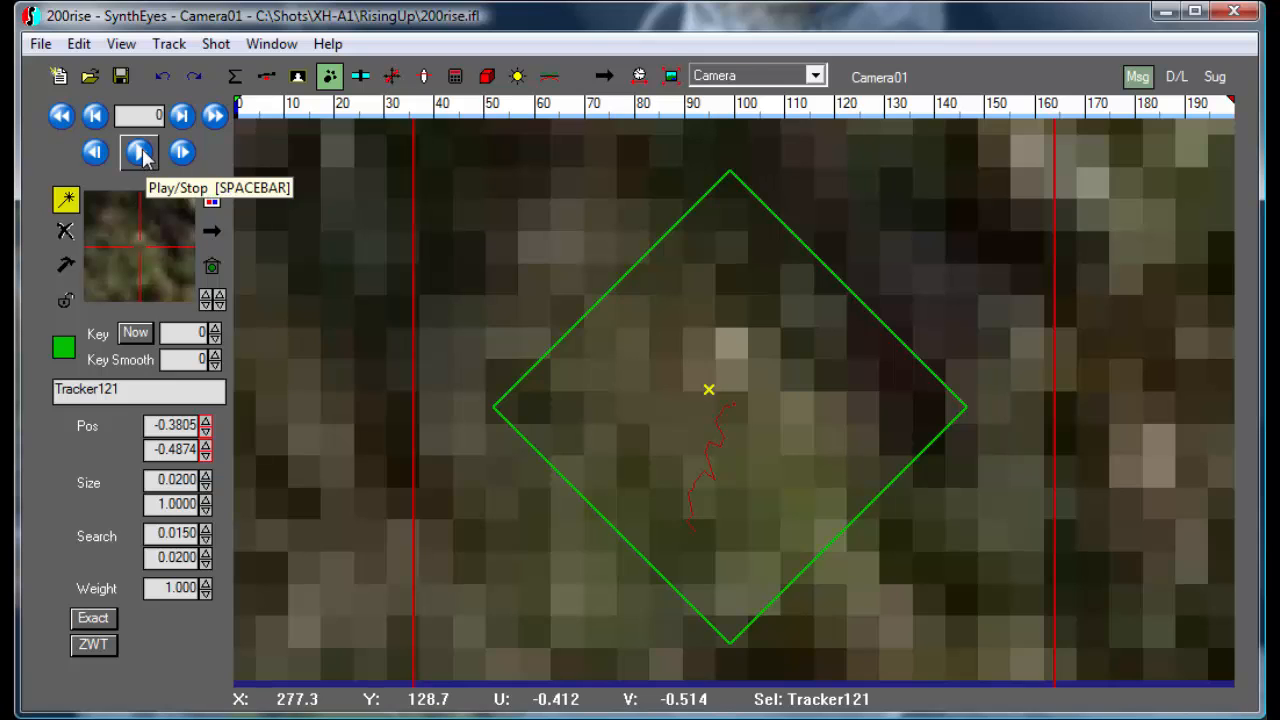
Play the shot to follow Tracker121's path, then rewind to the first frame
left_click(138, 152)
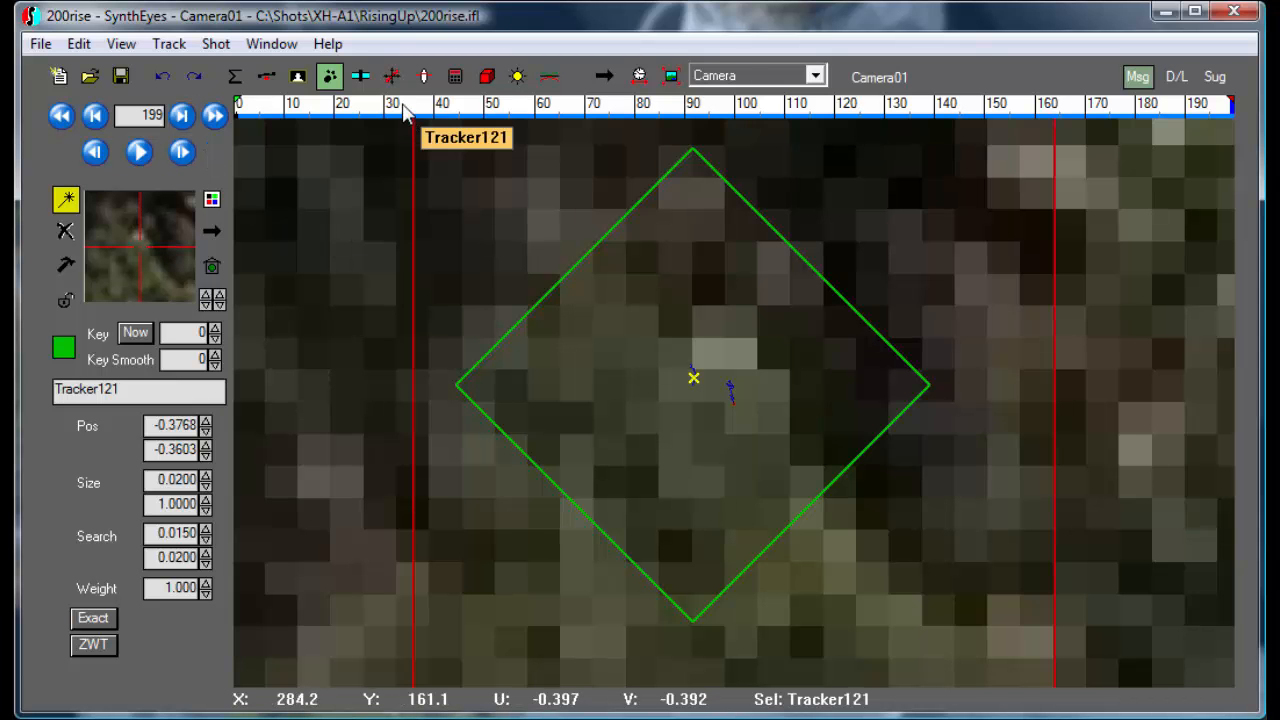
left_click(60, 116)
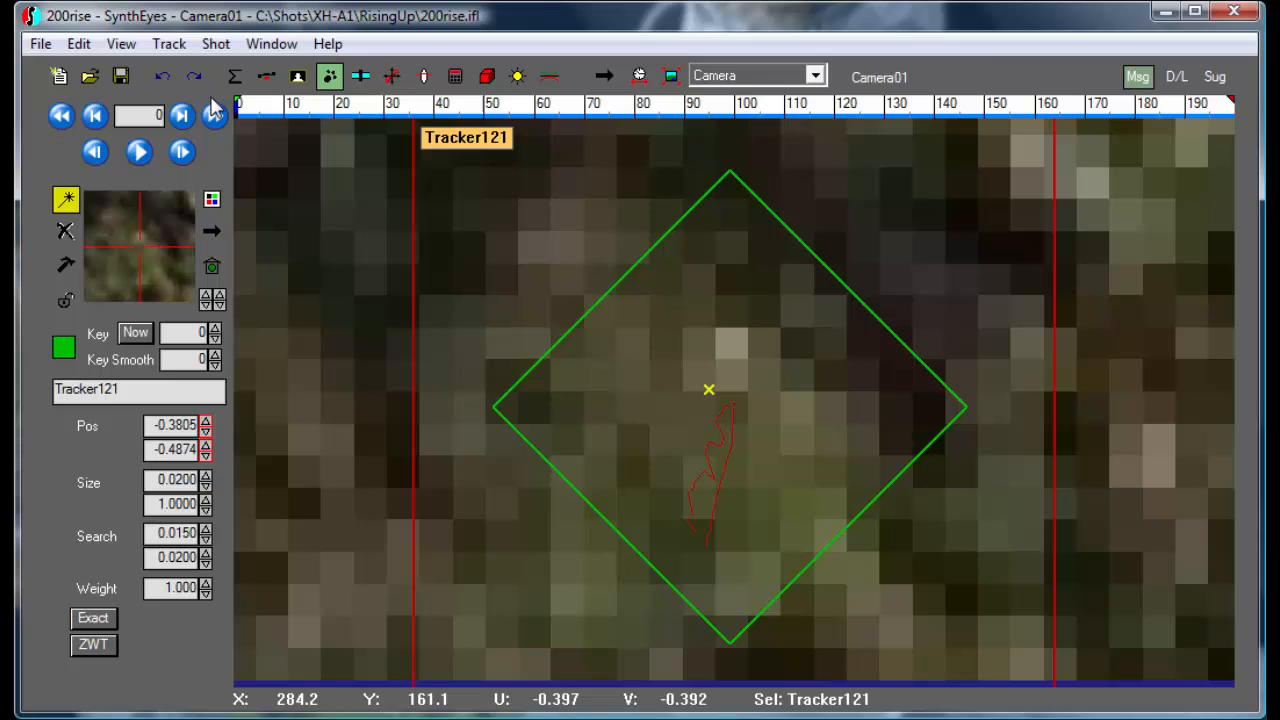
mouse_move(420, 230)
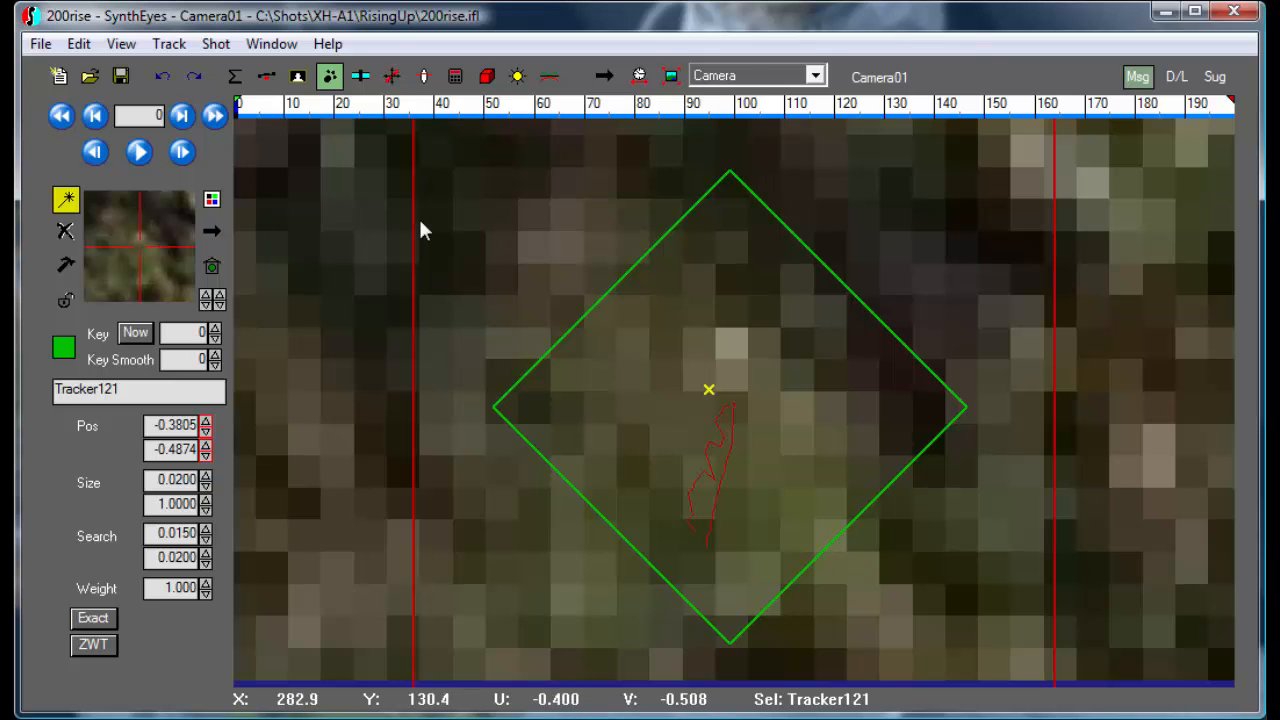
mouse_move(450, 248)
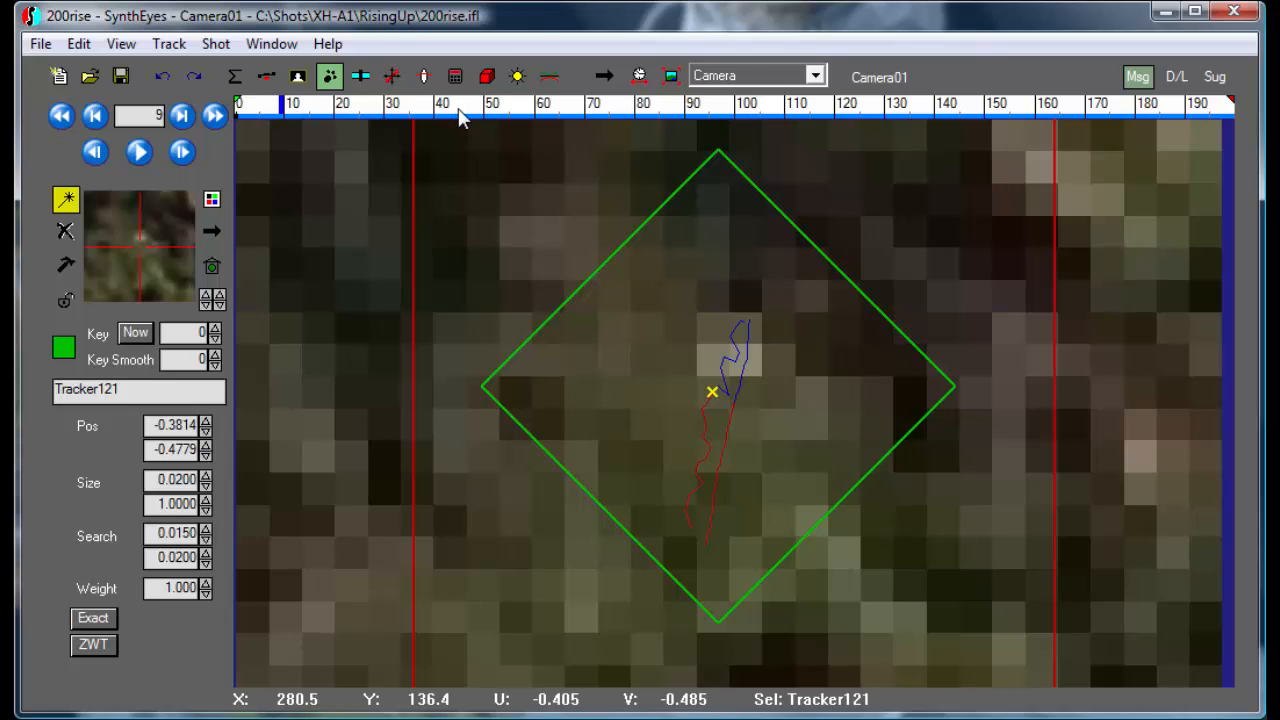
mouse_move(712, 108)
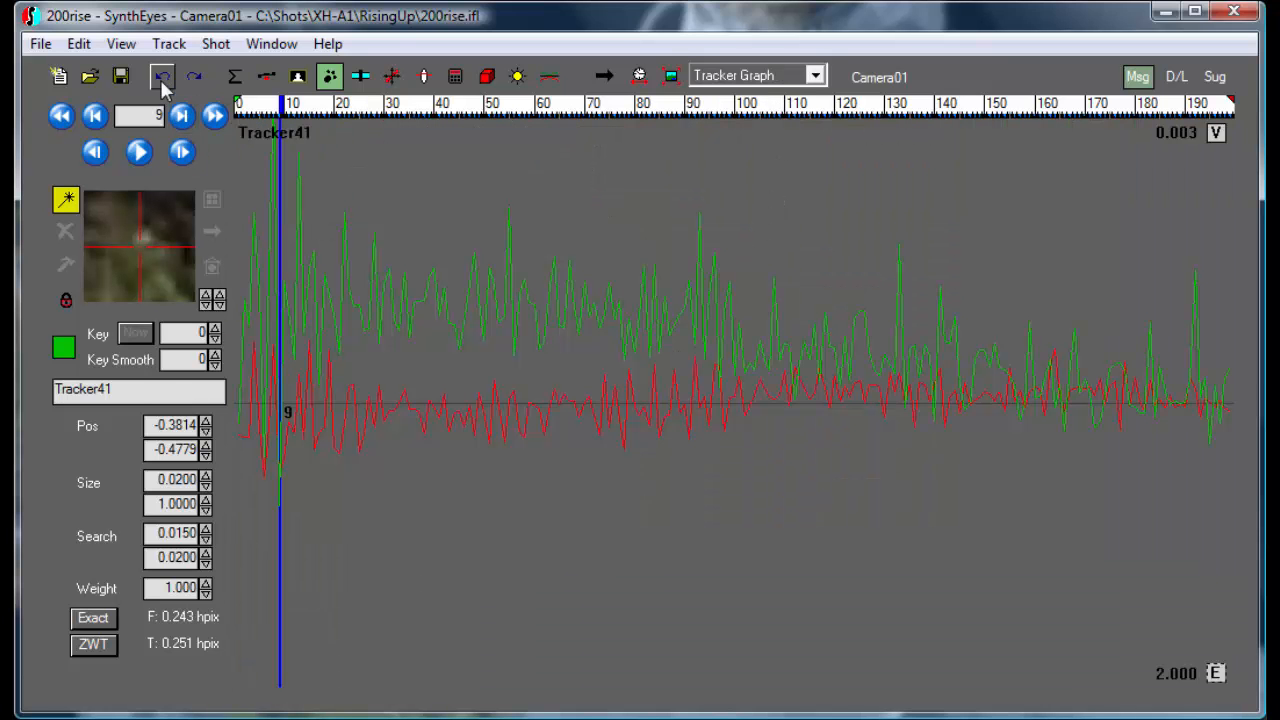
mouse_move(162, 76)
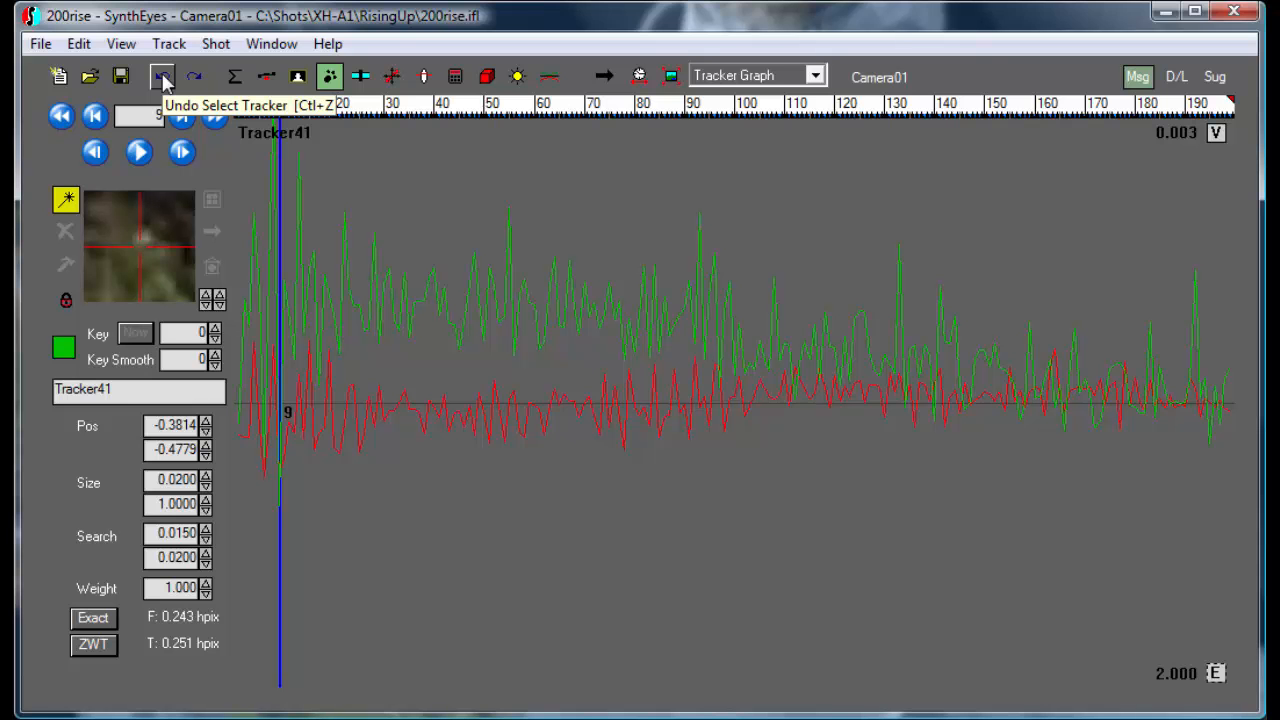
Undo the tracker selection so the graph shows Tracker121 again
left_click(164, 76)
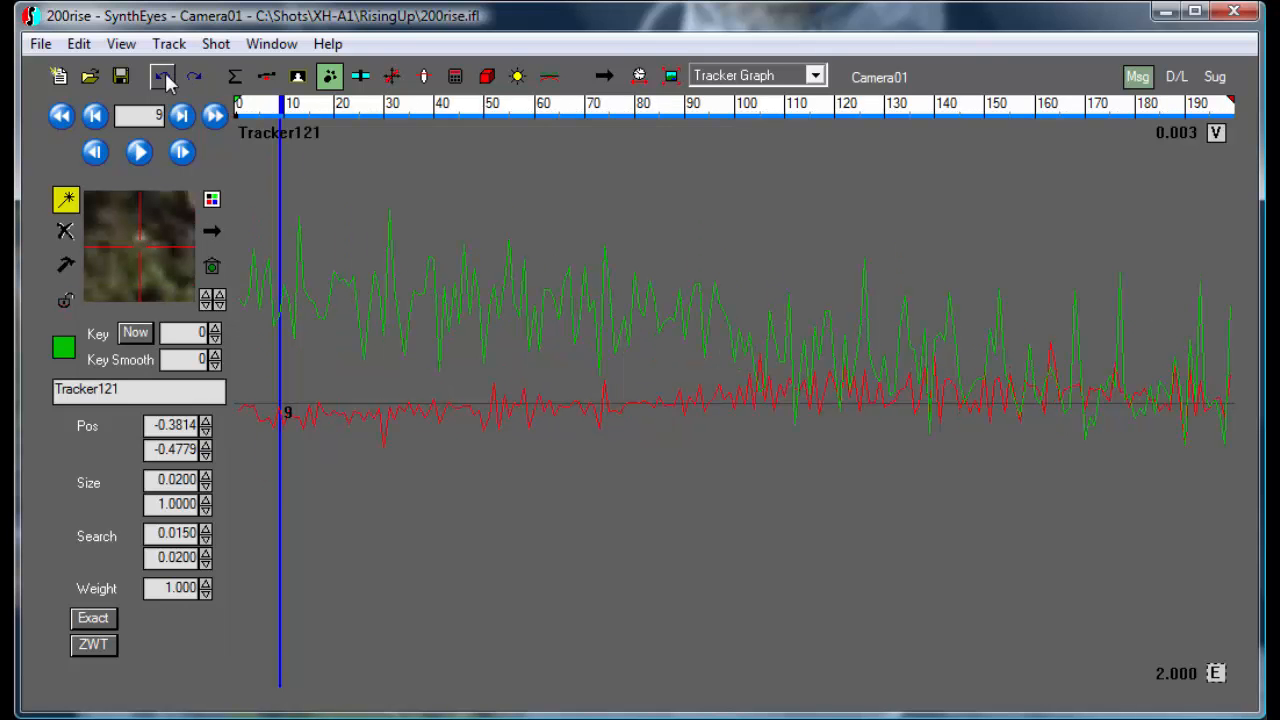
left_click(162, 76)
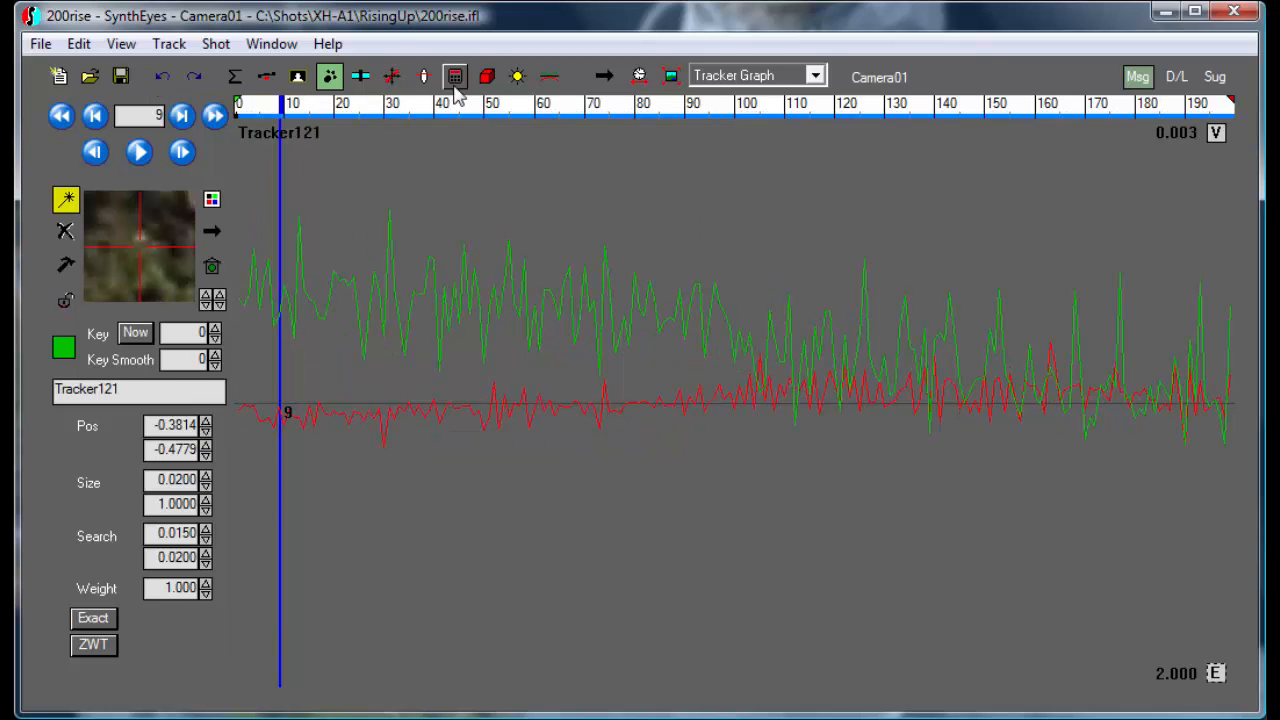
mouse_move(710, 84)
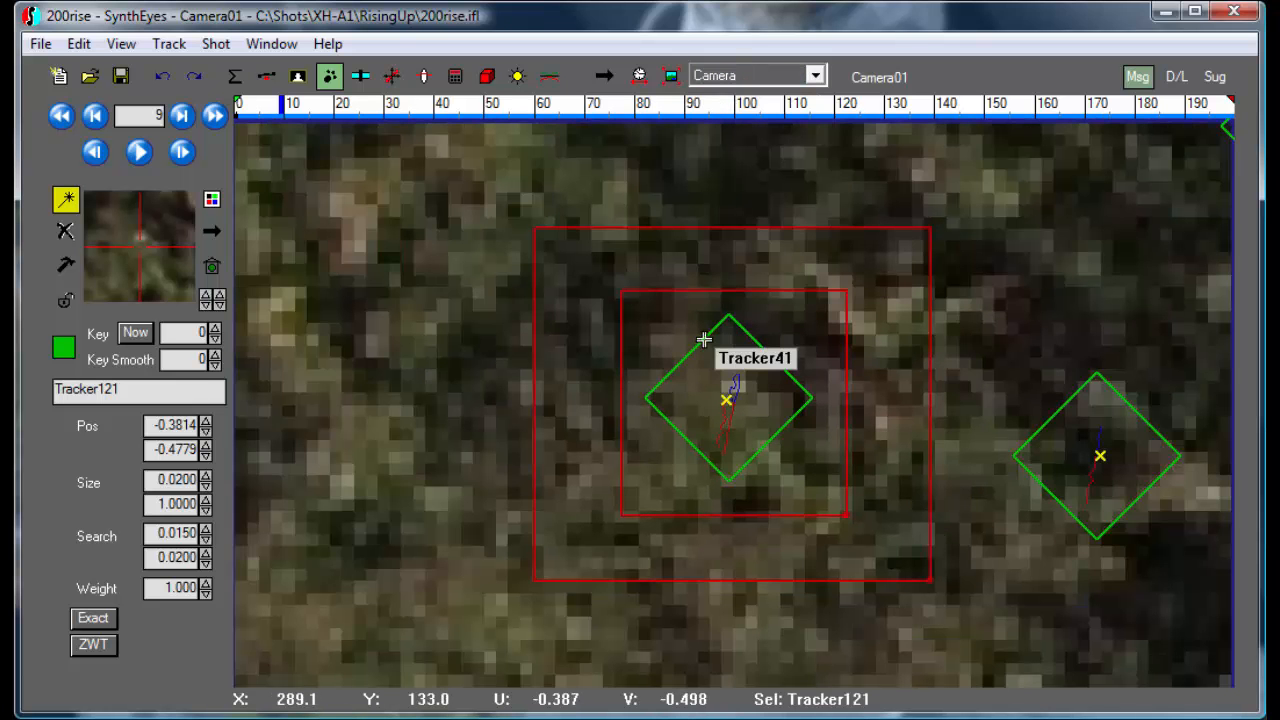
Select Tracker41 in the camera view and bring up the Track menu
left_click(724, 400)
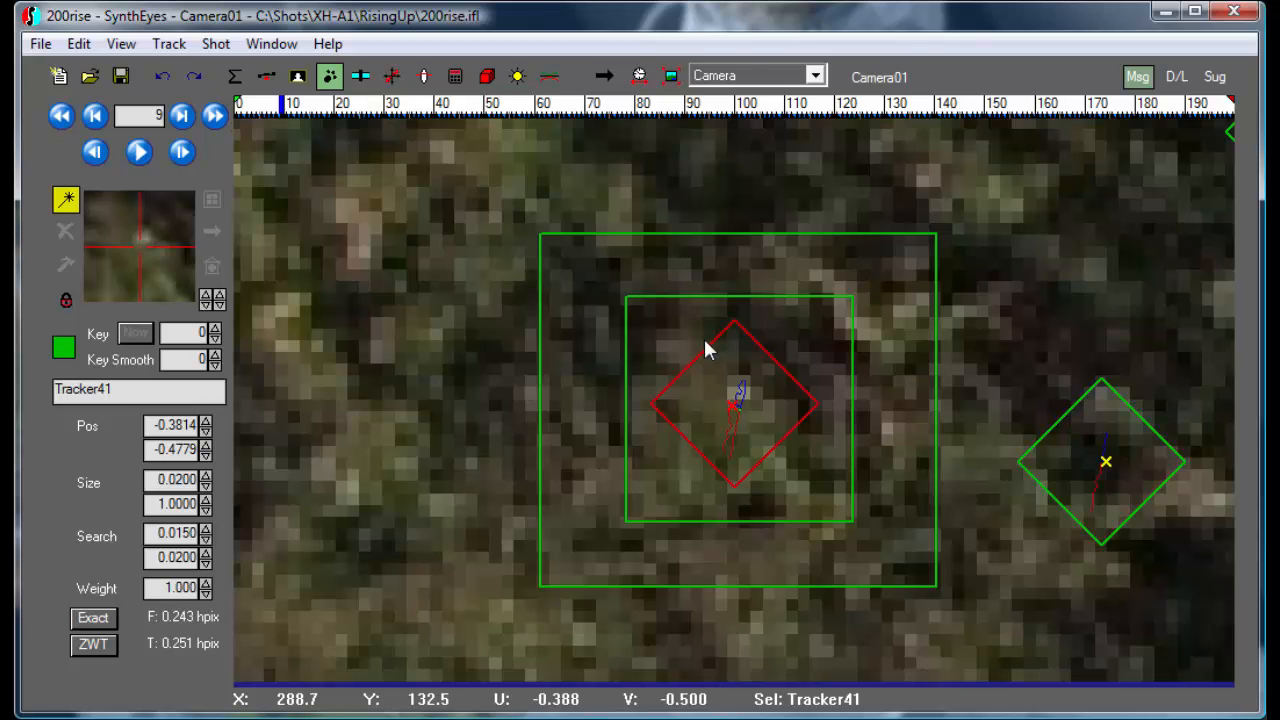
mouse_move(540, 248)
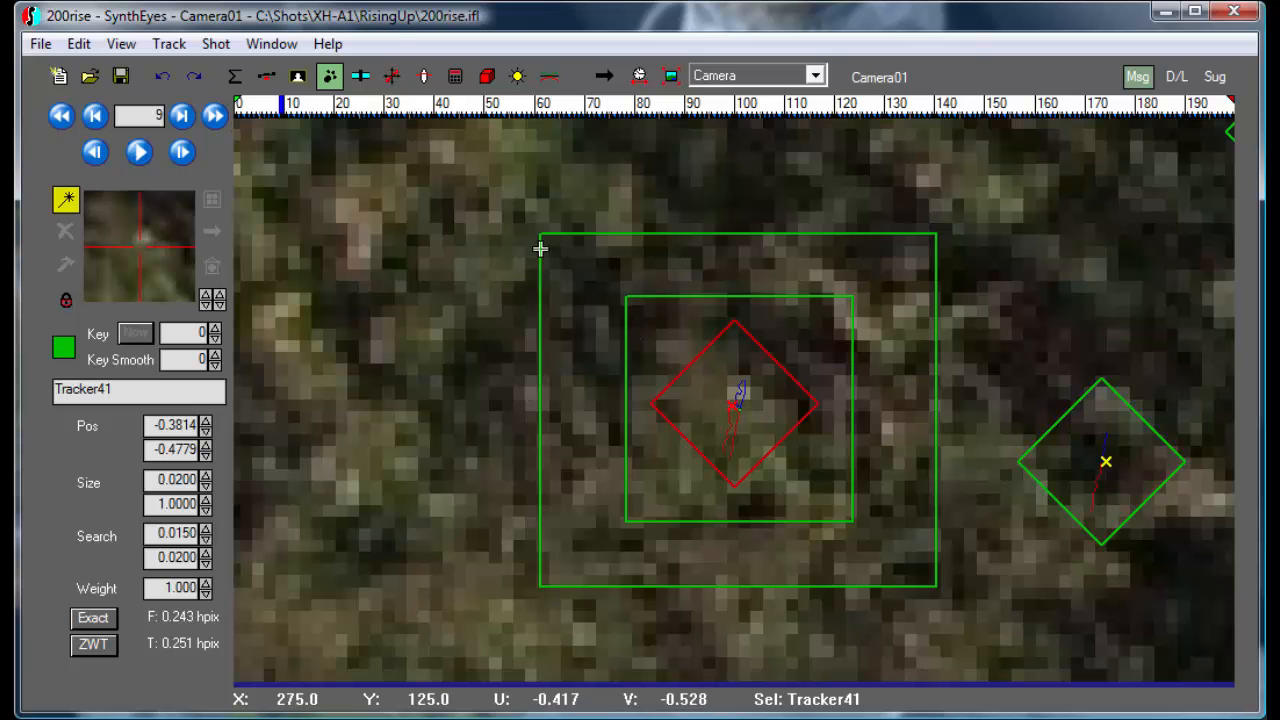
mouse_move(332, 128)
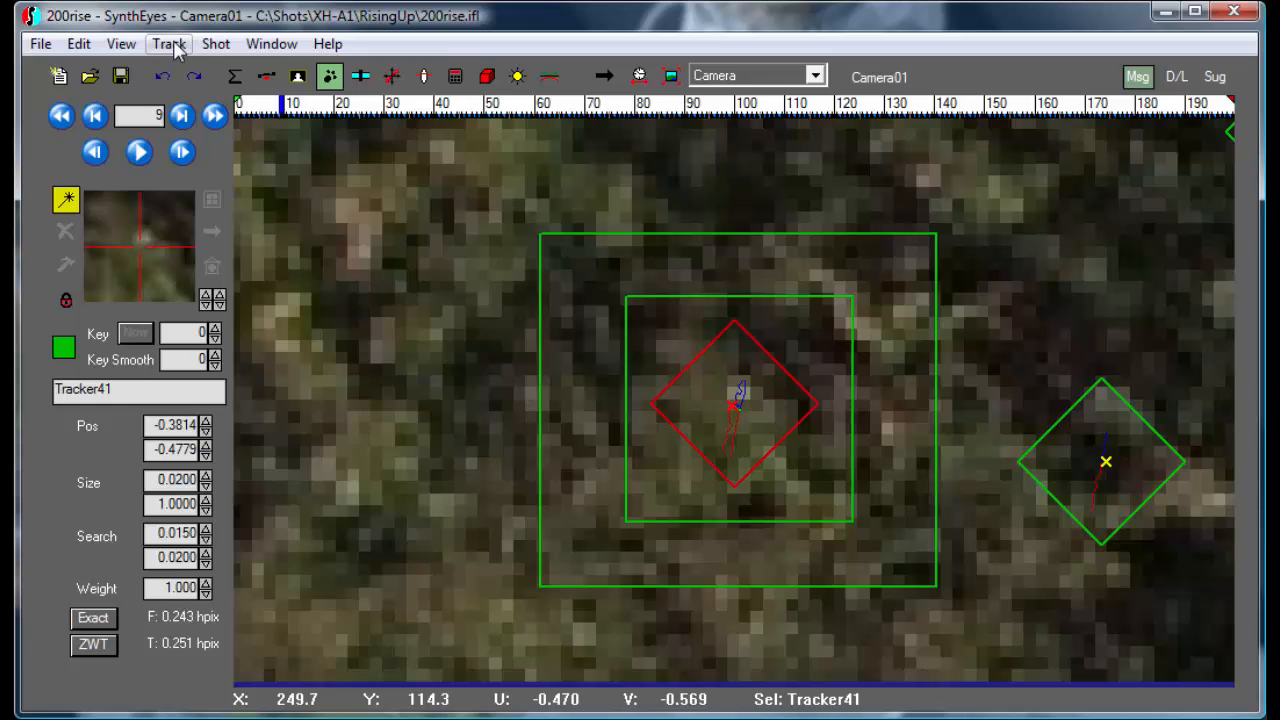
left_click(168, 44)
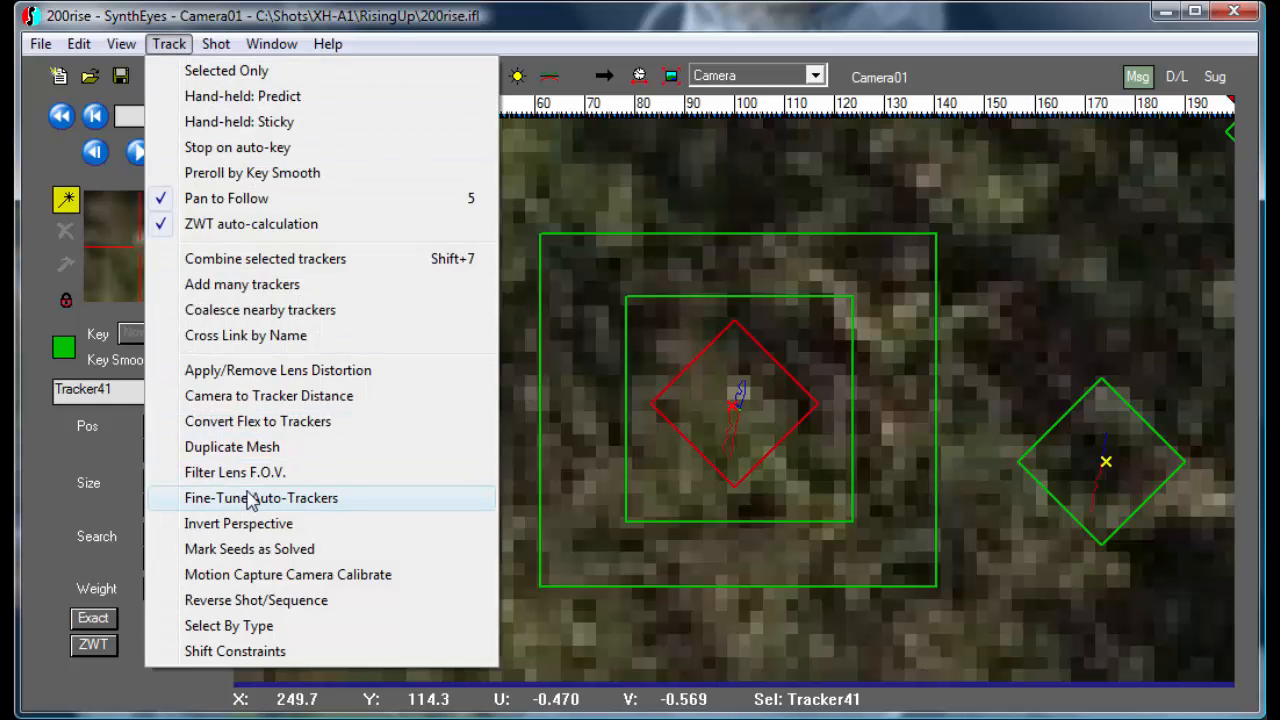
Run Fine-Tune Auto-Trackers on Tracker41 with key spacing 12, size 0.02, search 0.015 by 0.02
left_click(260, 498)
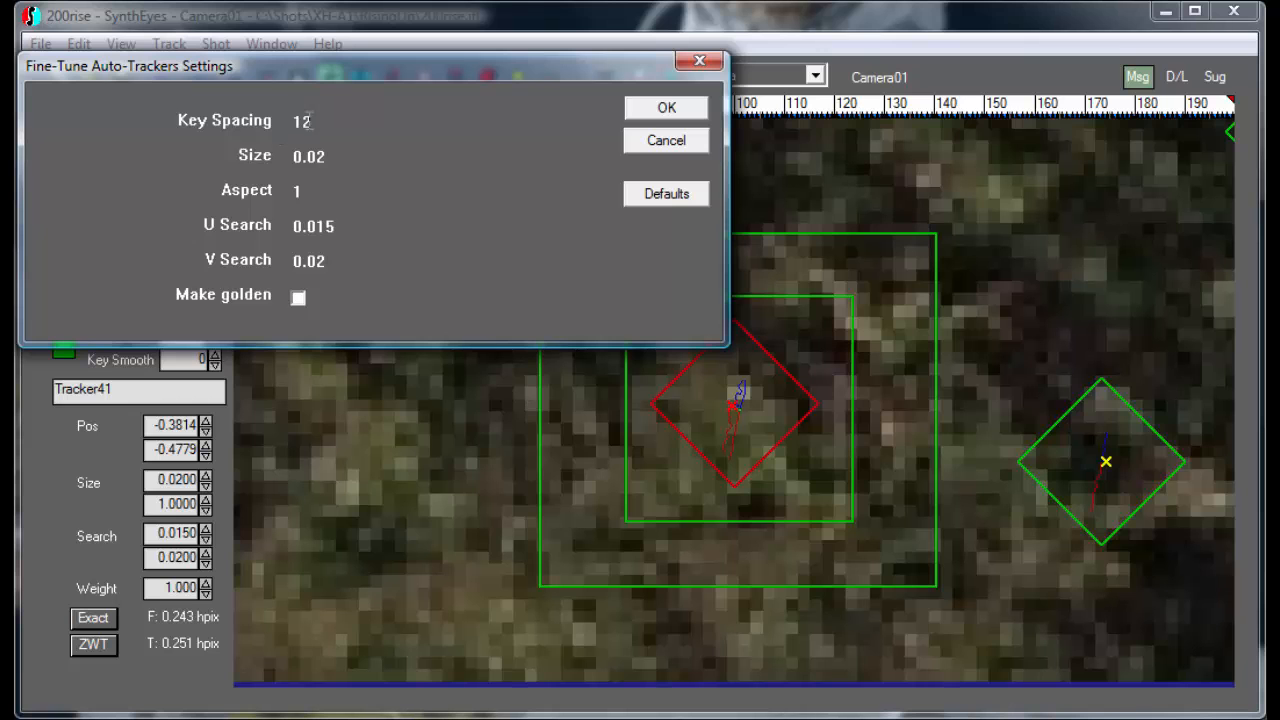
mouse_move(310, 124)
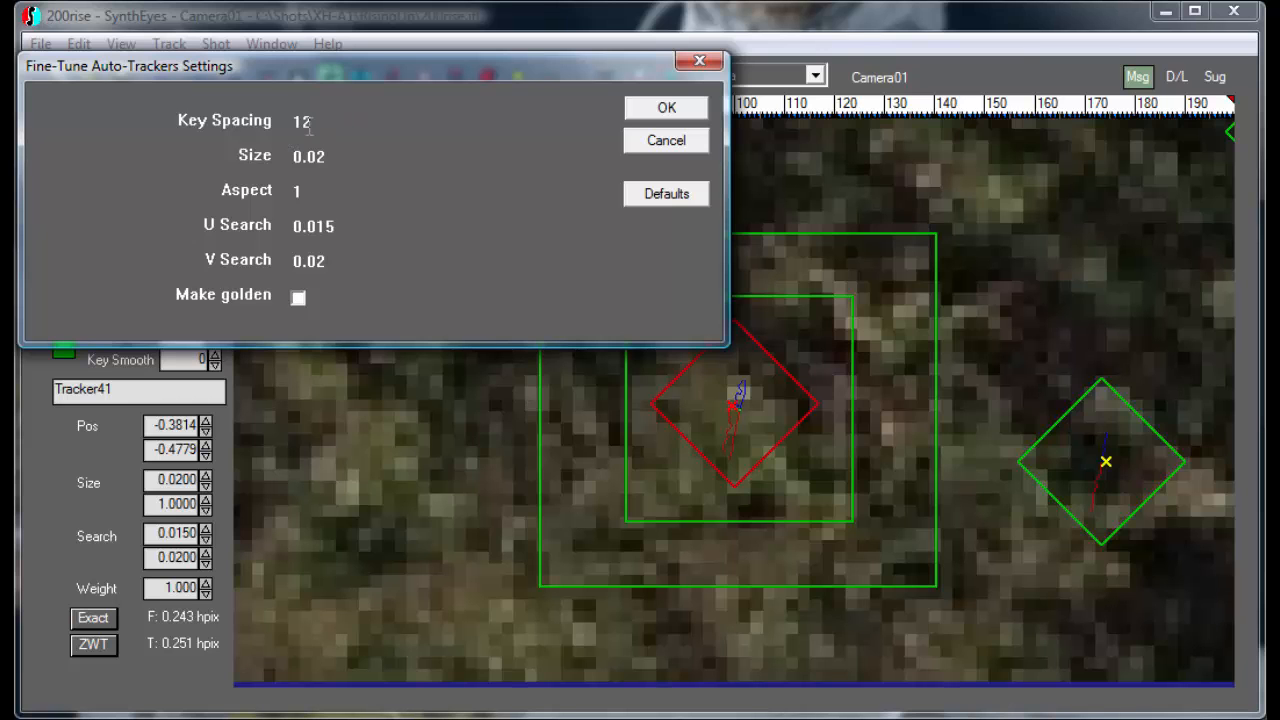
mouse_move(638, 128)
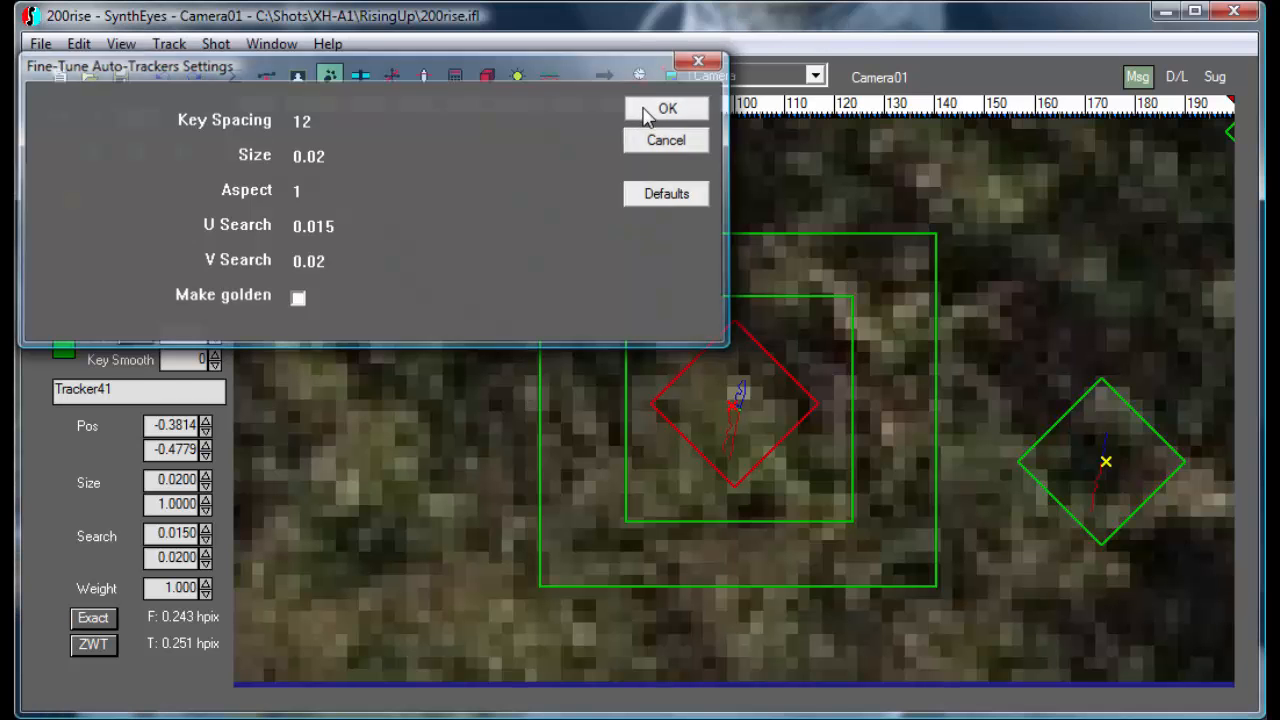
left_click(668, 108)
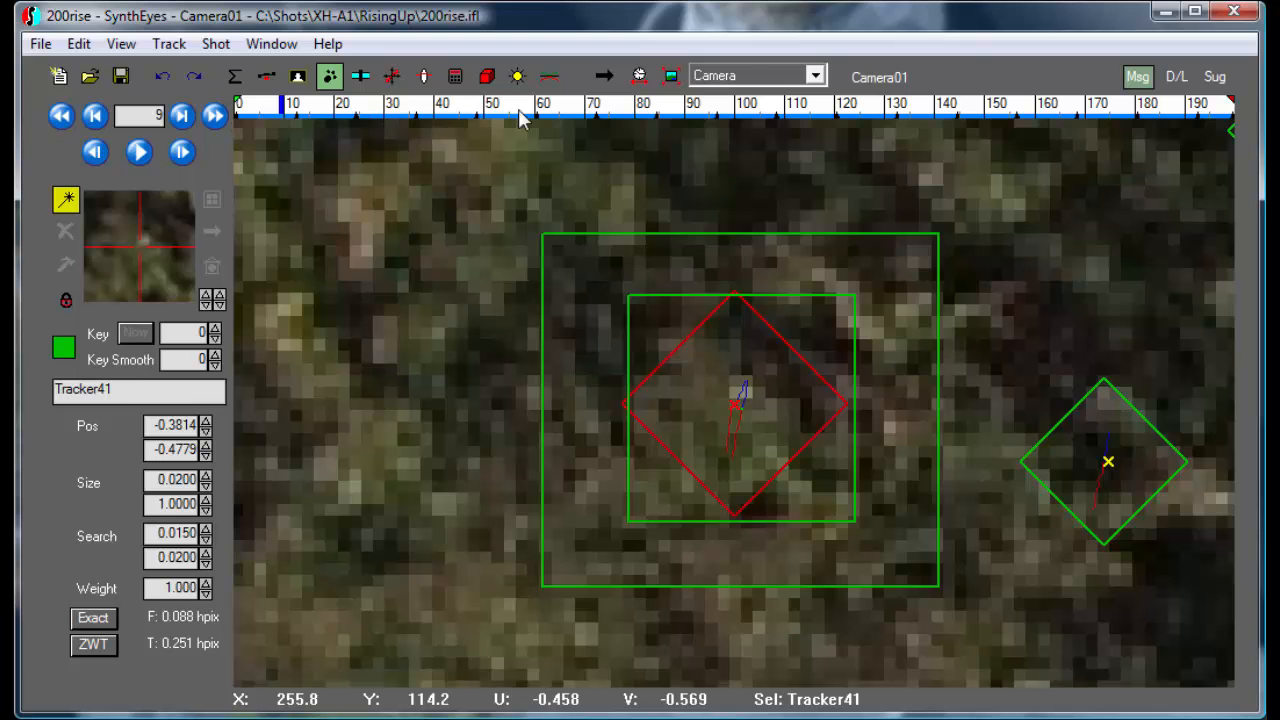
mouse_move(610, 124)
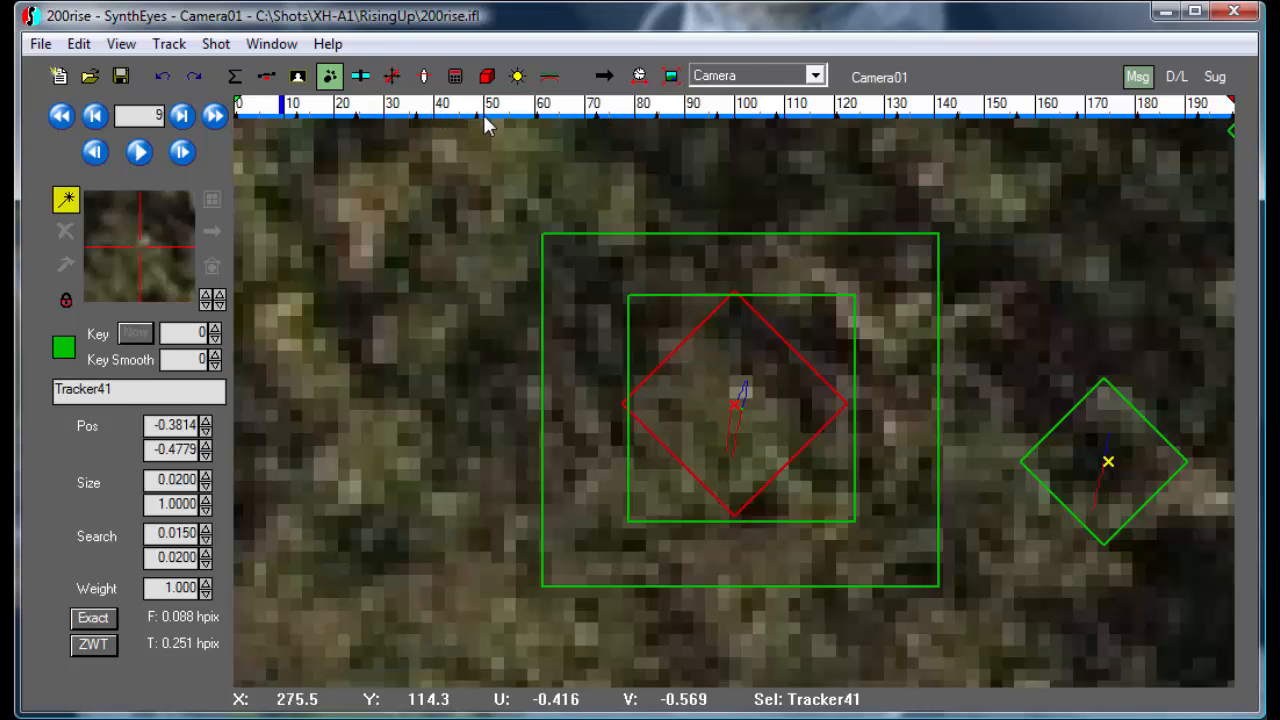
mouse_move(604, 124)
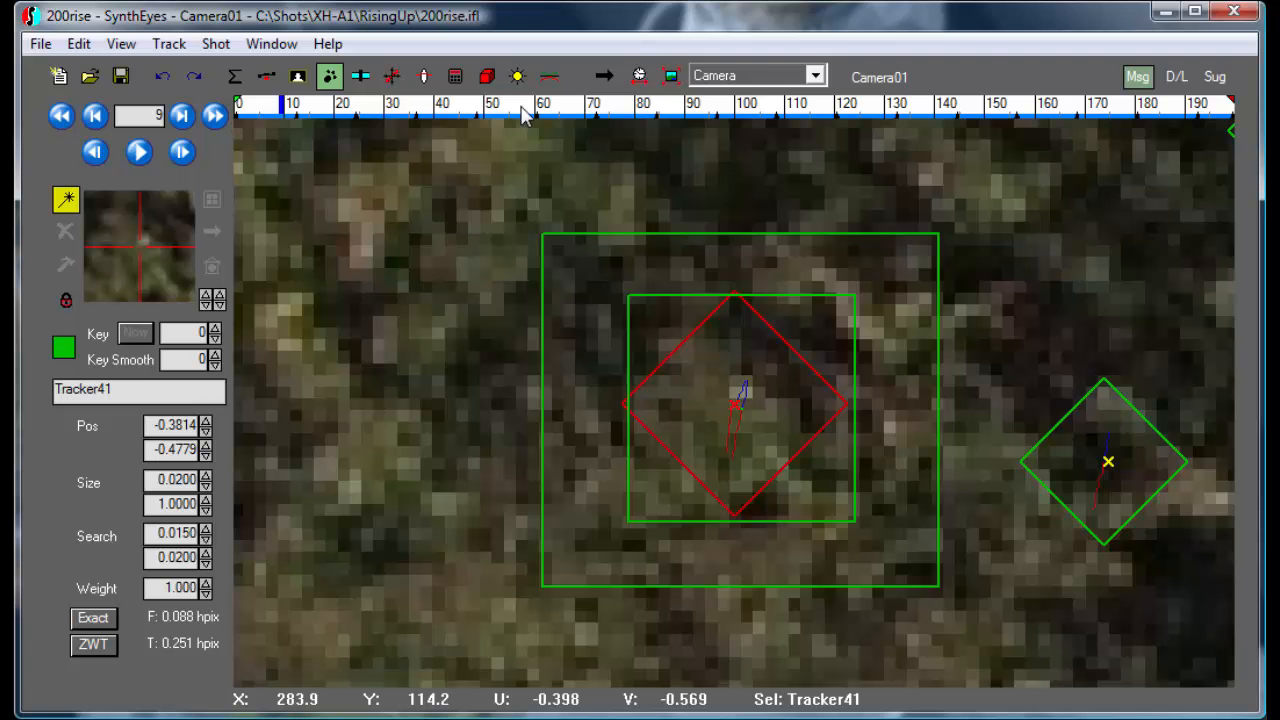
mouse_move(782, 432)
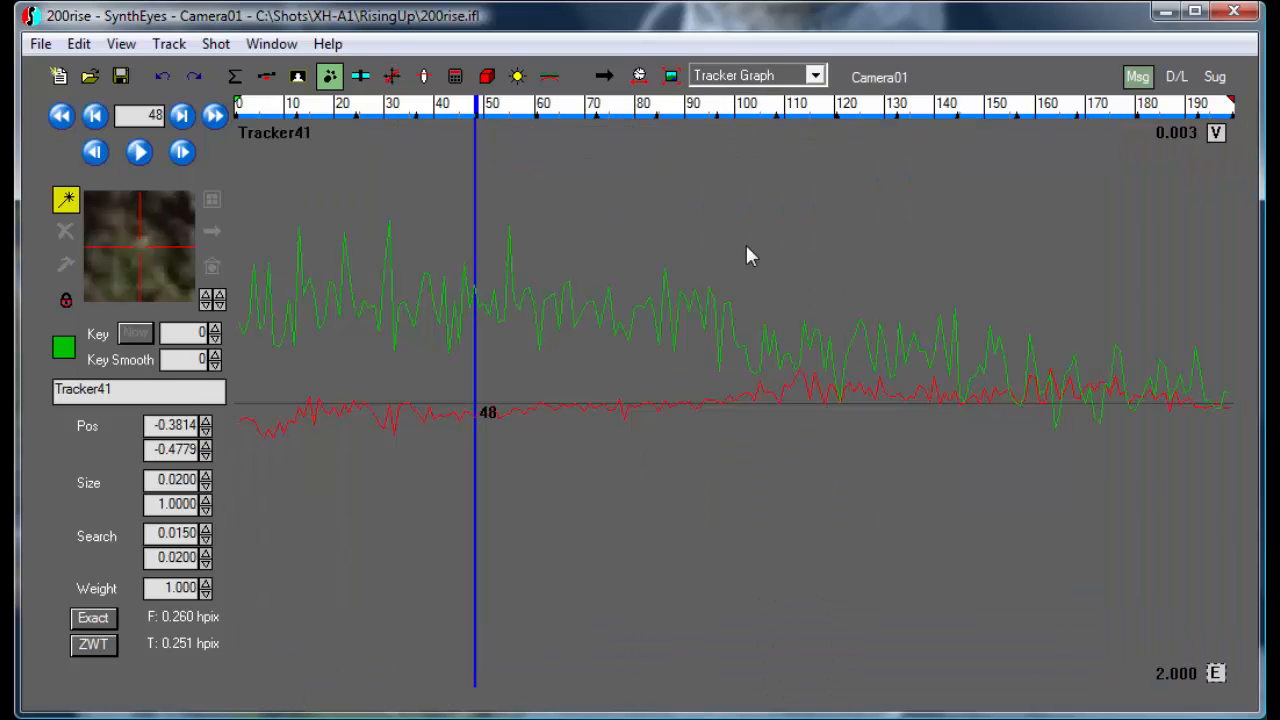
mouse_move(192, 76)
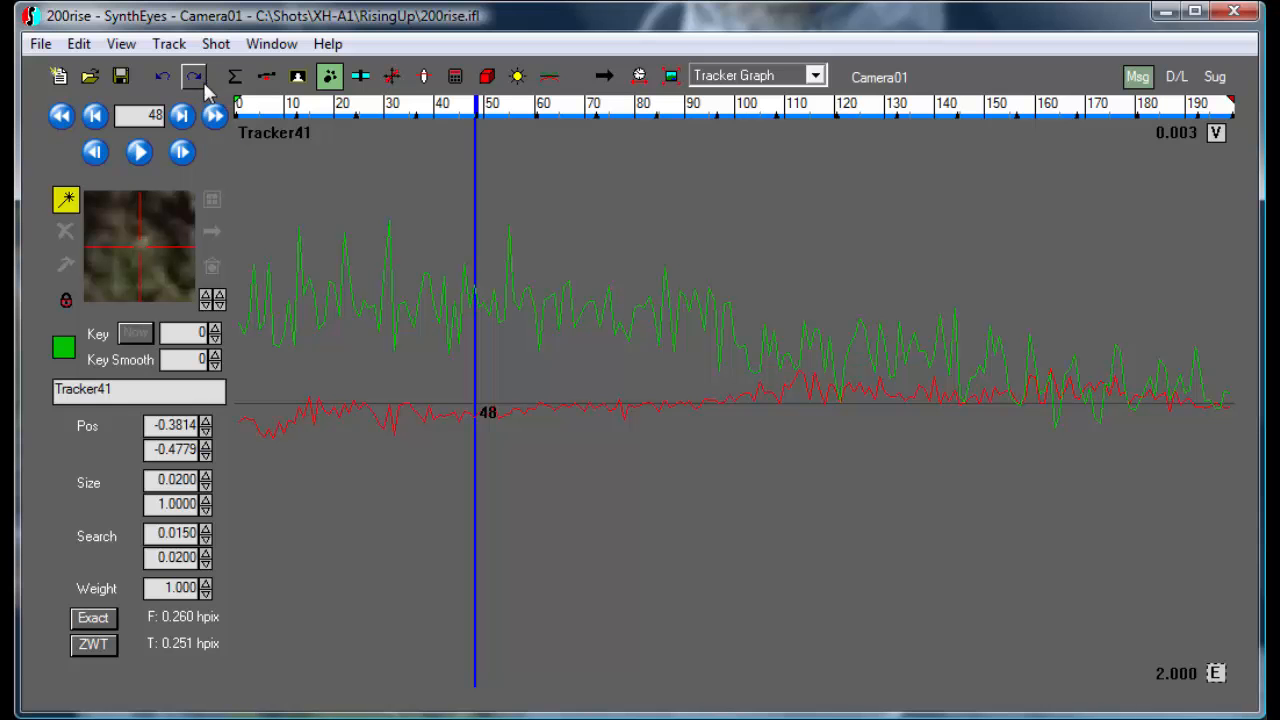
mouse_move(162, 76)
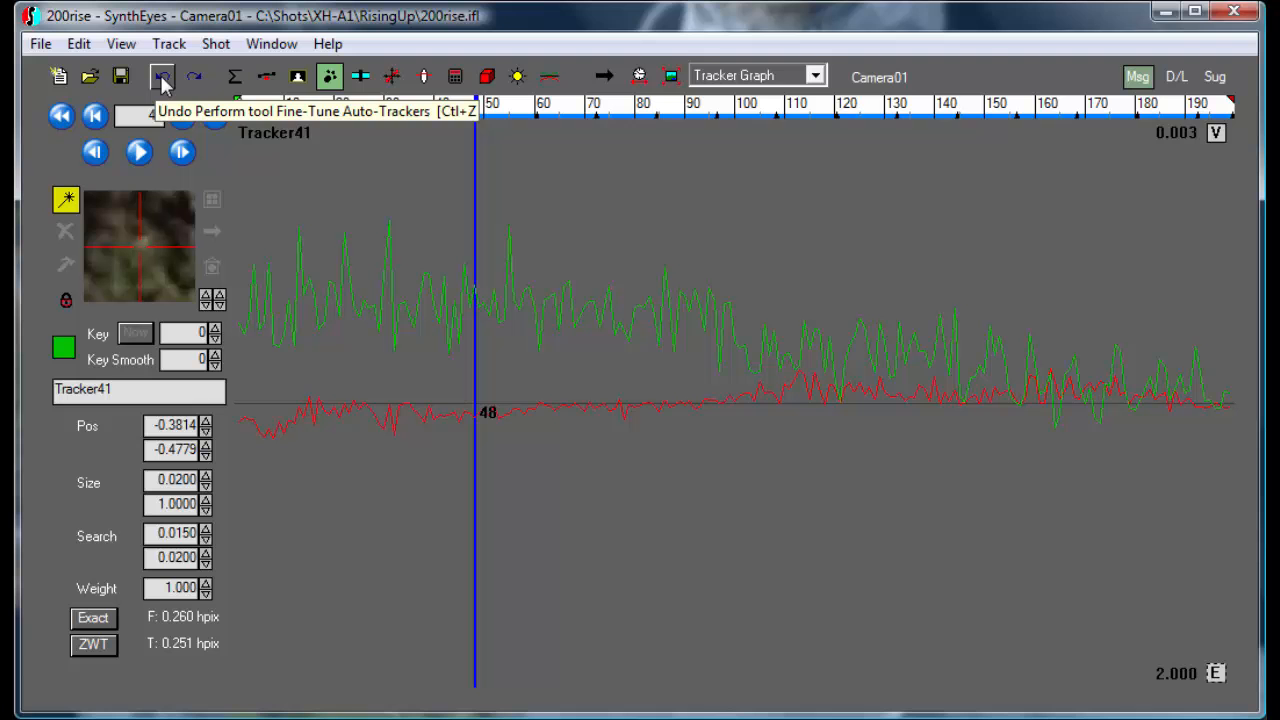
Undo the Fine-Tune Auto-Trackers pass, restoring Tracker41's 0.809 hpix error
left_click(162, 76)
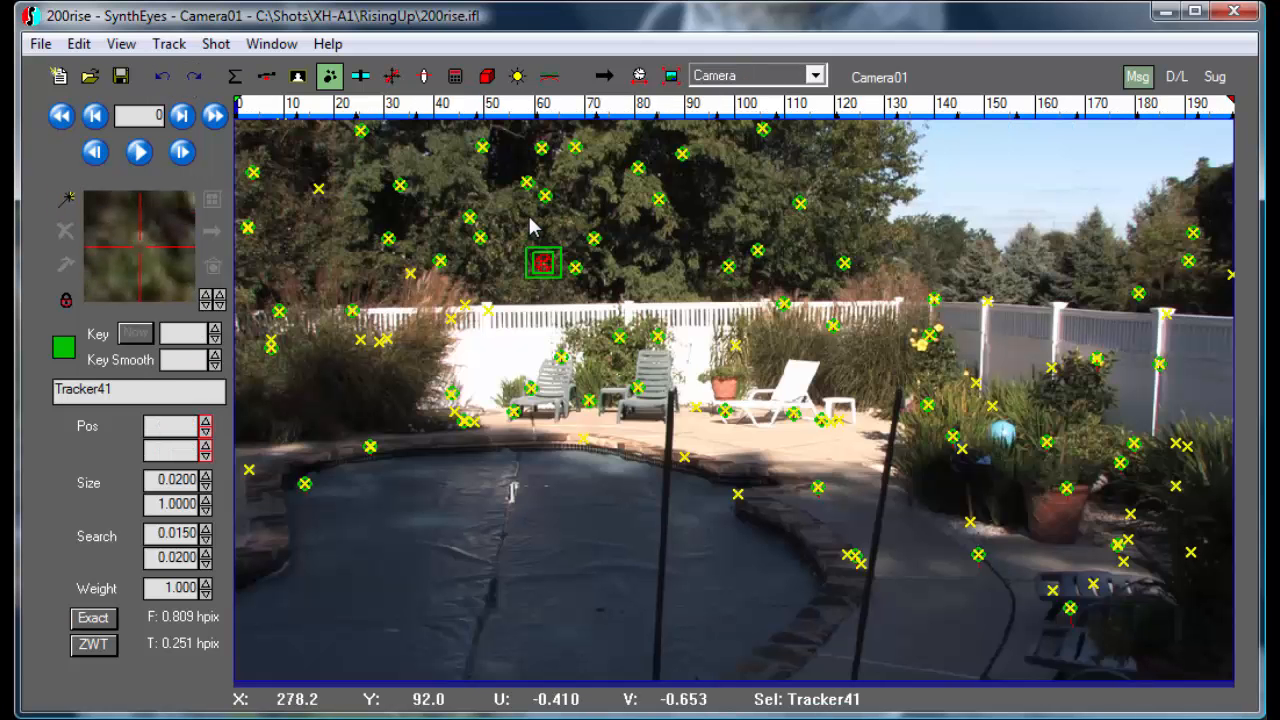
mouse_move(556, 256)
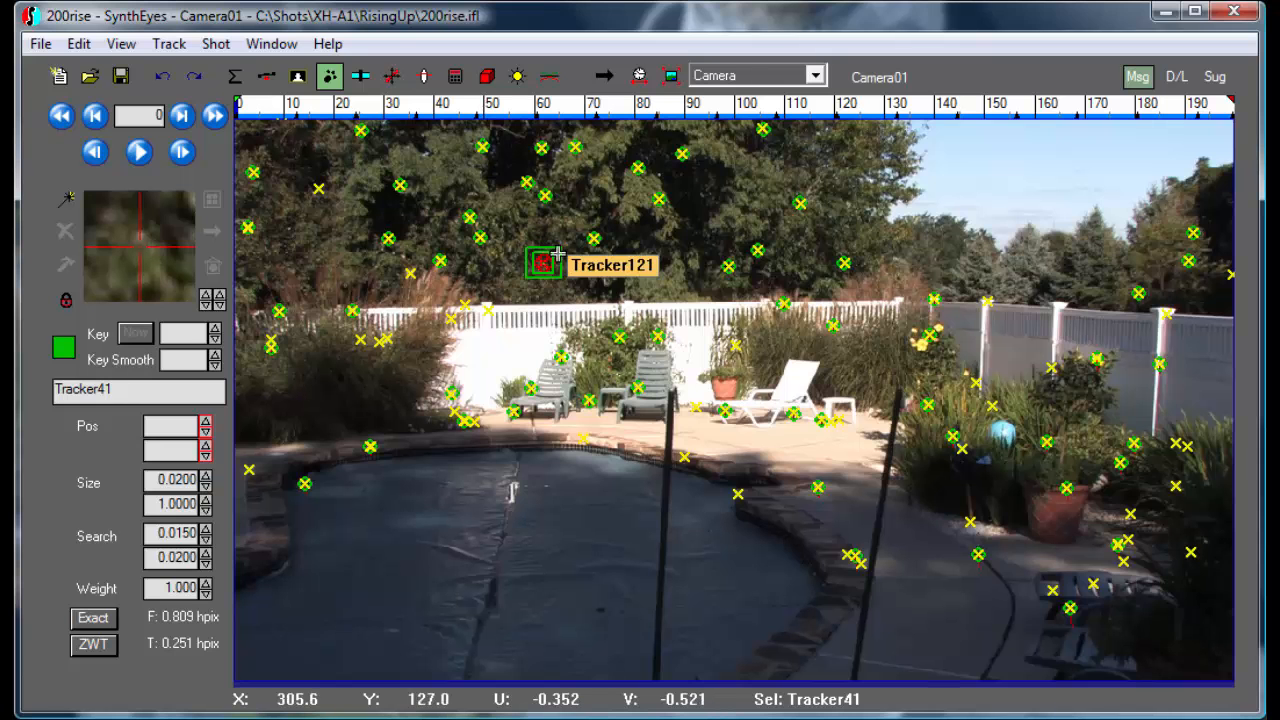
Pick one tracker, then Select All to grab all 106 trackers in the pool shot
left_click(544, 264)
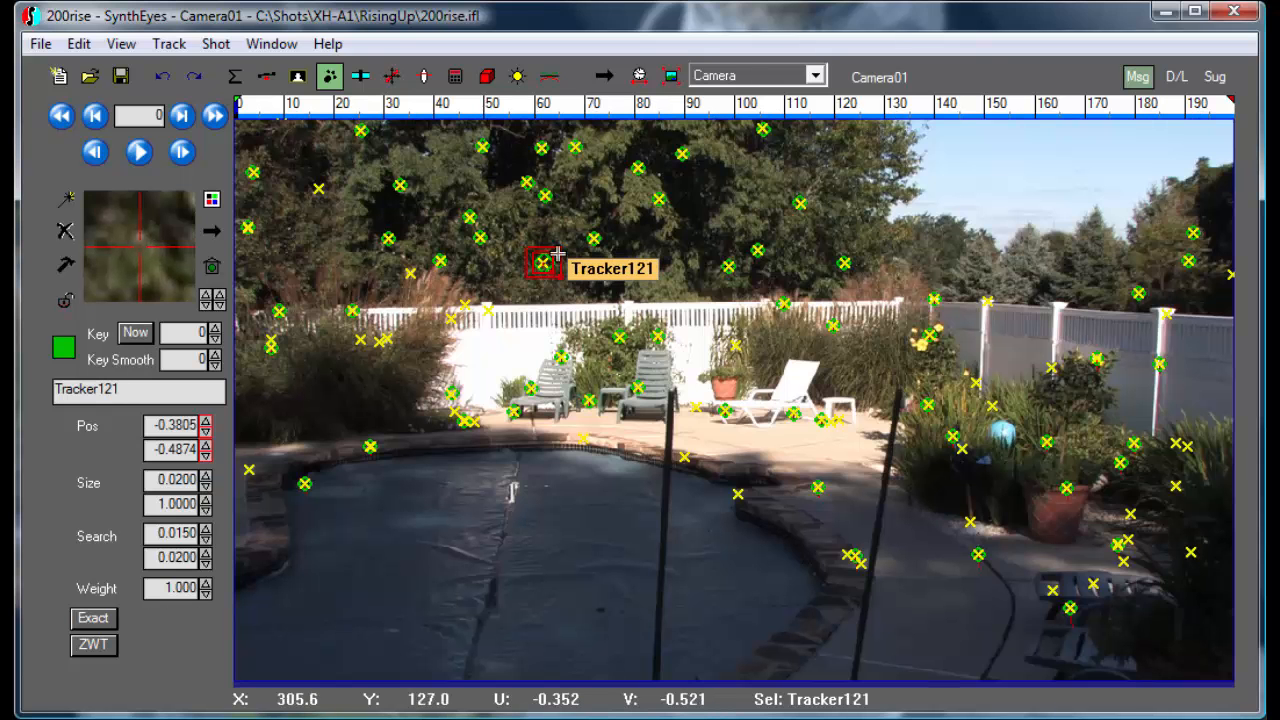
left_click(78, 44)
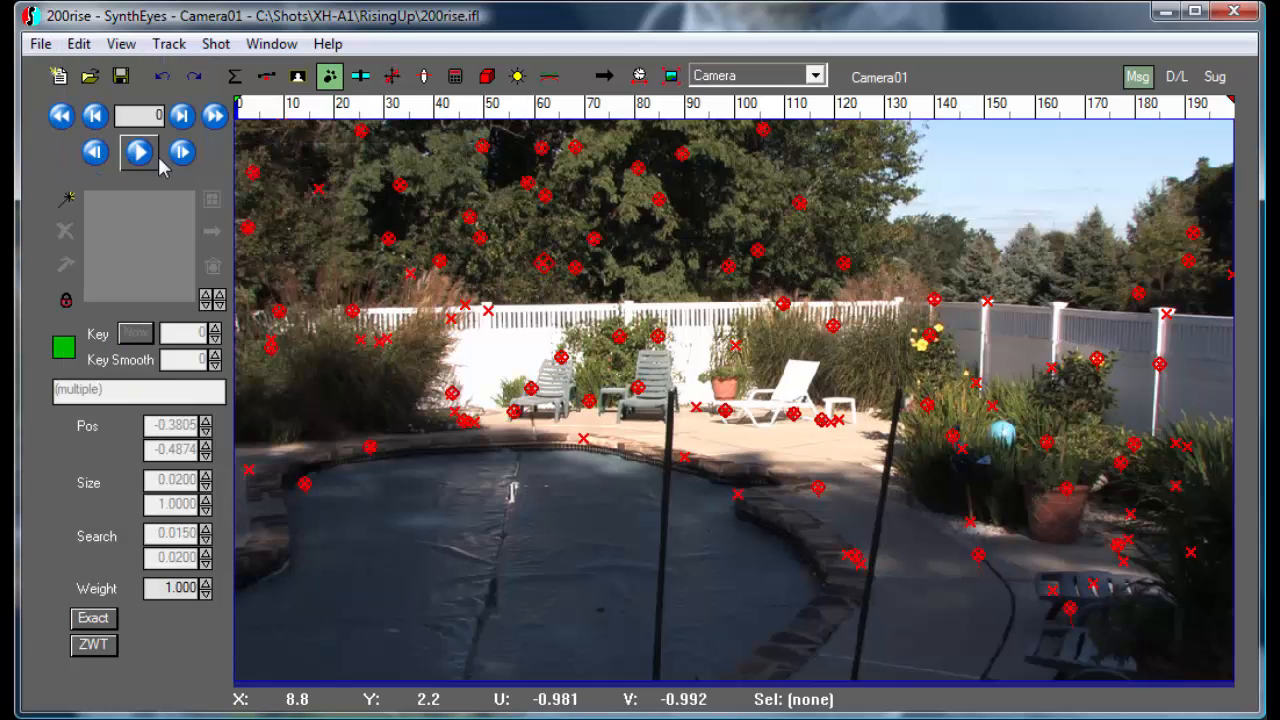
left_click(138, 152)
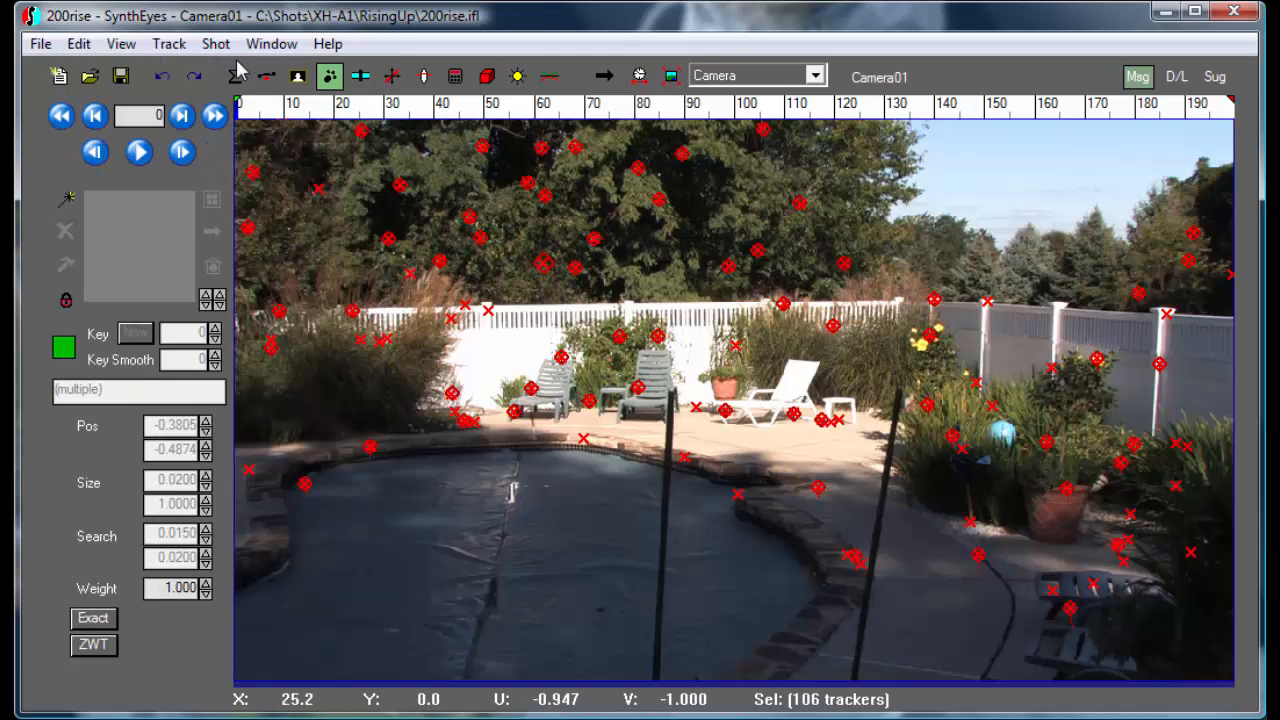
Run Fine-Tune Auto-Trackers on all 106 trackers with key spacing 12 and default size and search
left_click(168, 44)
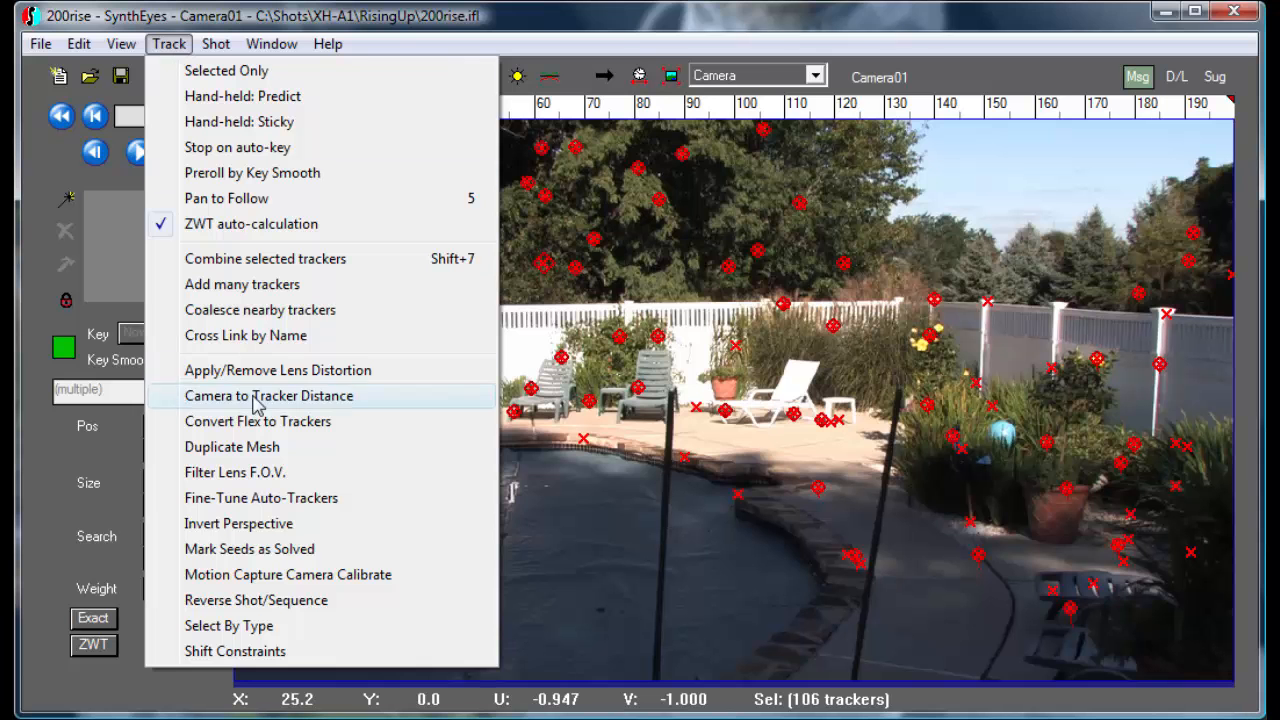
mouse_move(262, 498)
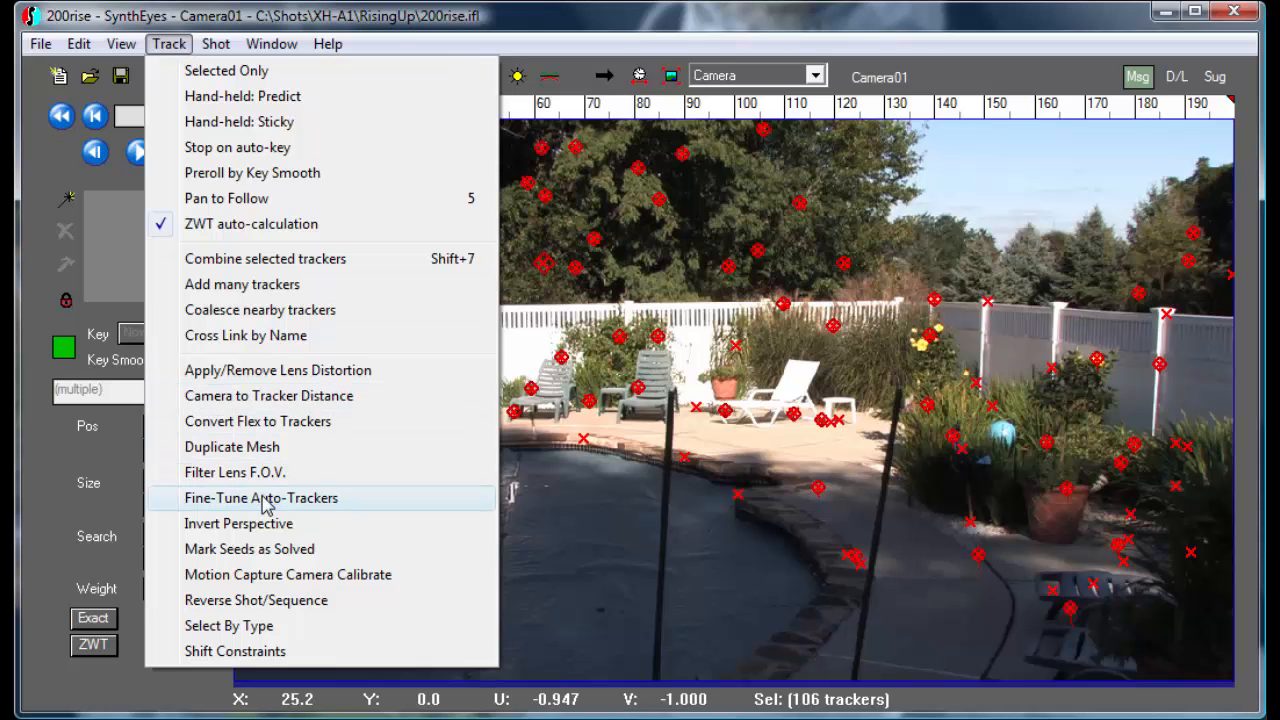
left_click(260, 498)
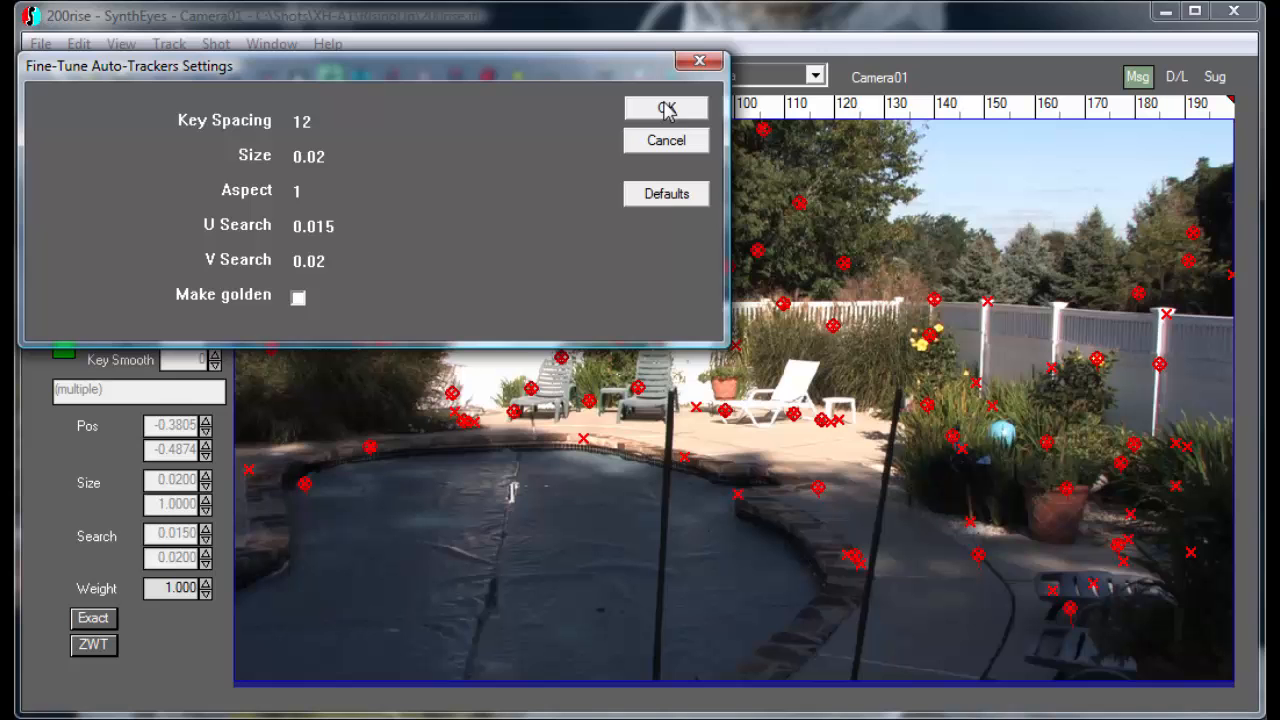
left_click(664, 110)
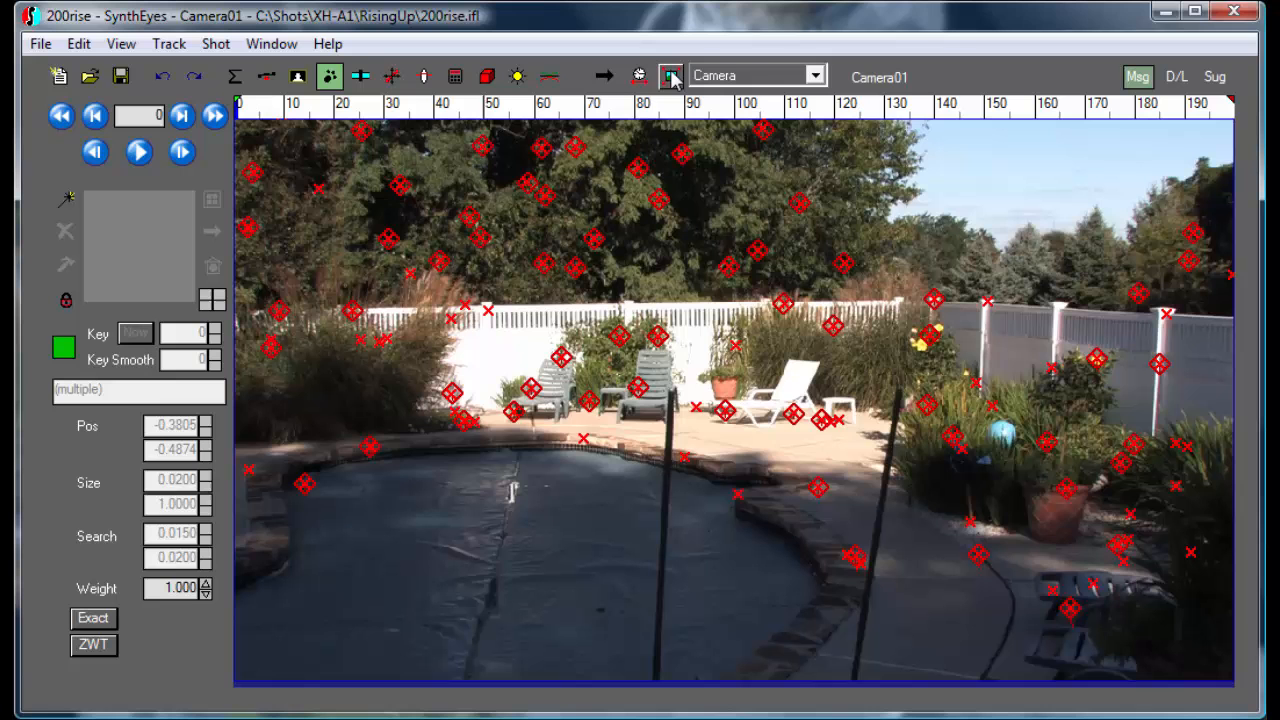
Re-solve the camera in the Solver panel with Go!, dropping the error to 0.3033 hpix
left_click(670, 76)
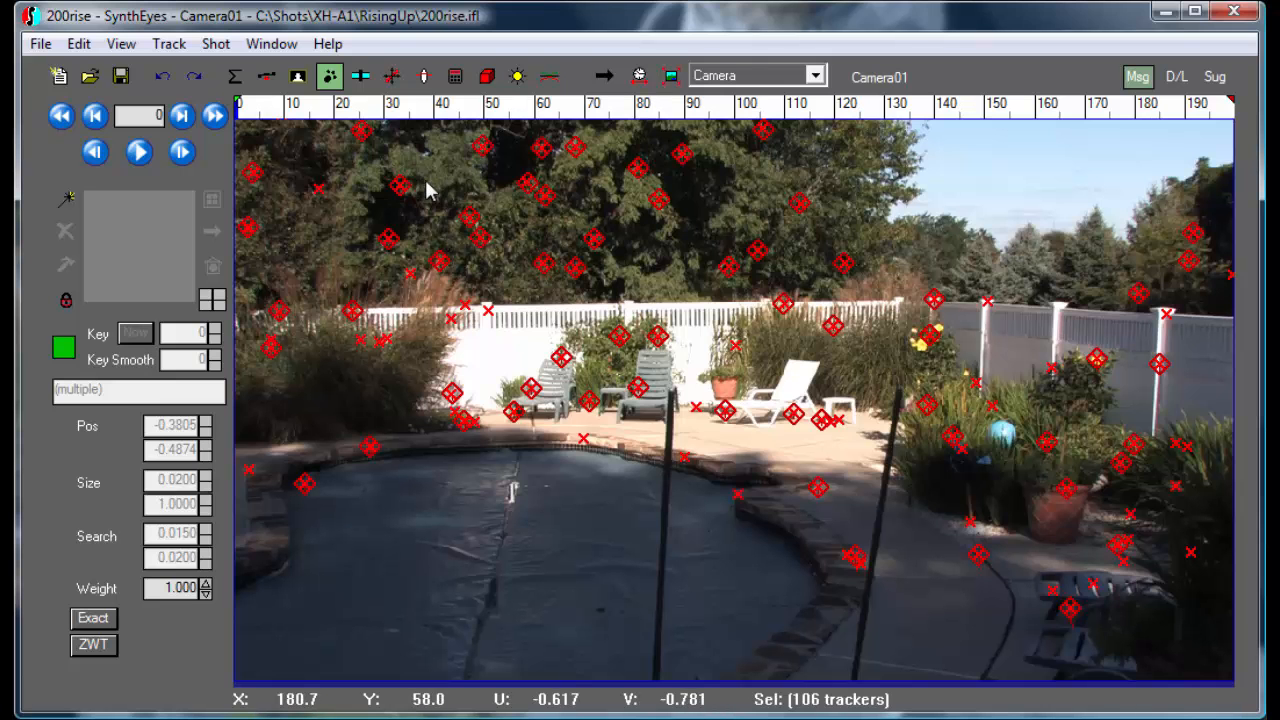
mouse_move(238, 328)
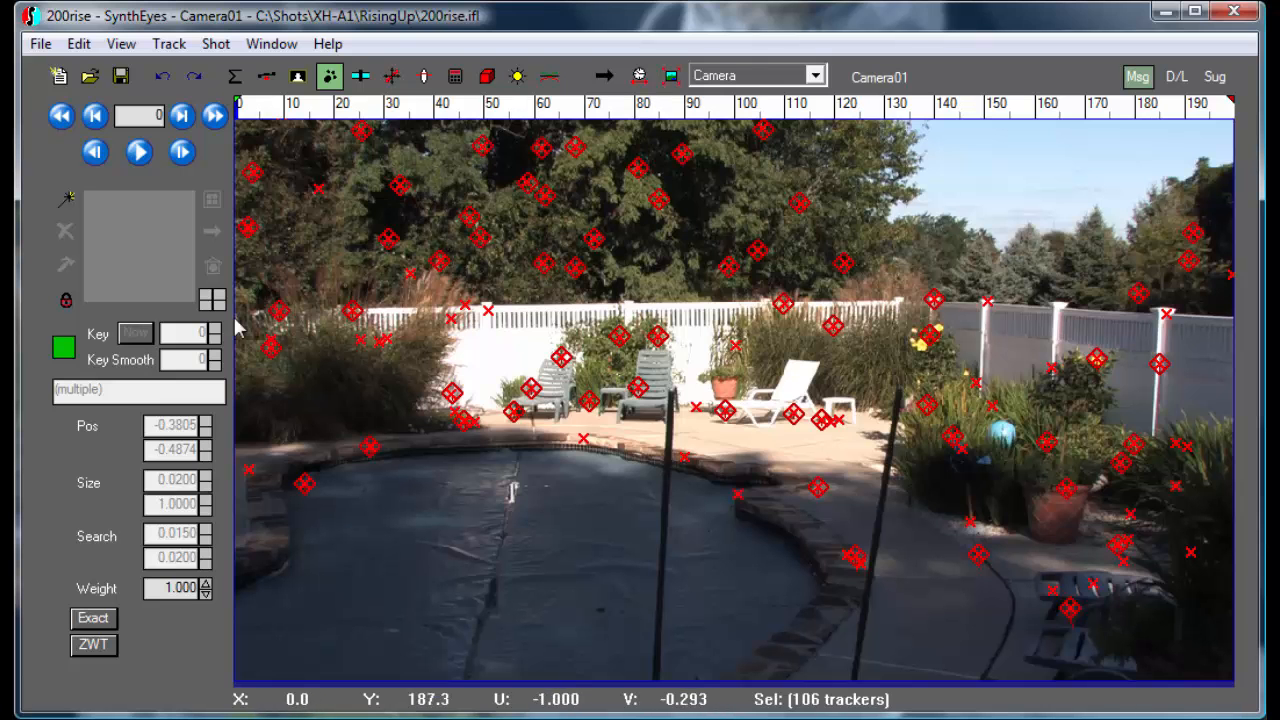
left_click(454, 76)
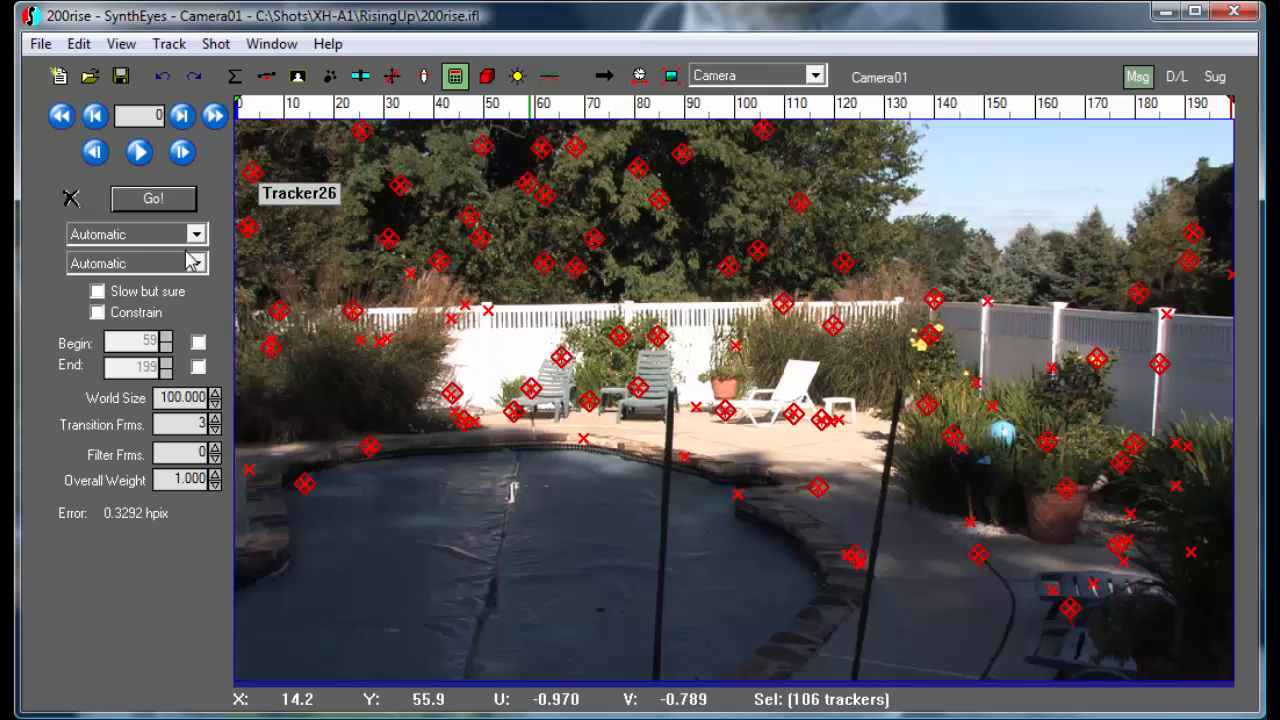
mouse_move(156, 198)
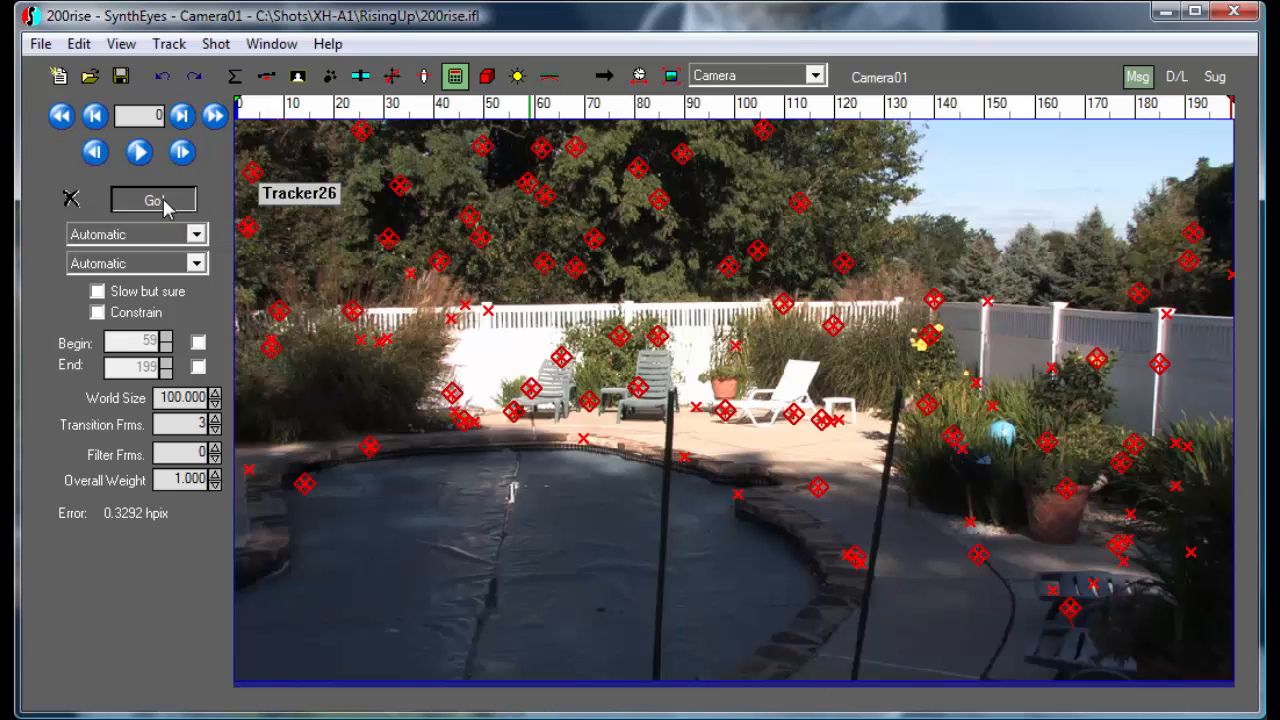
left_click(152, 200)
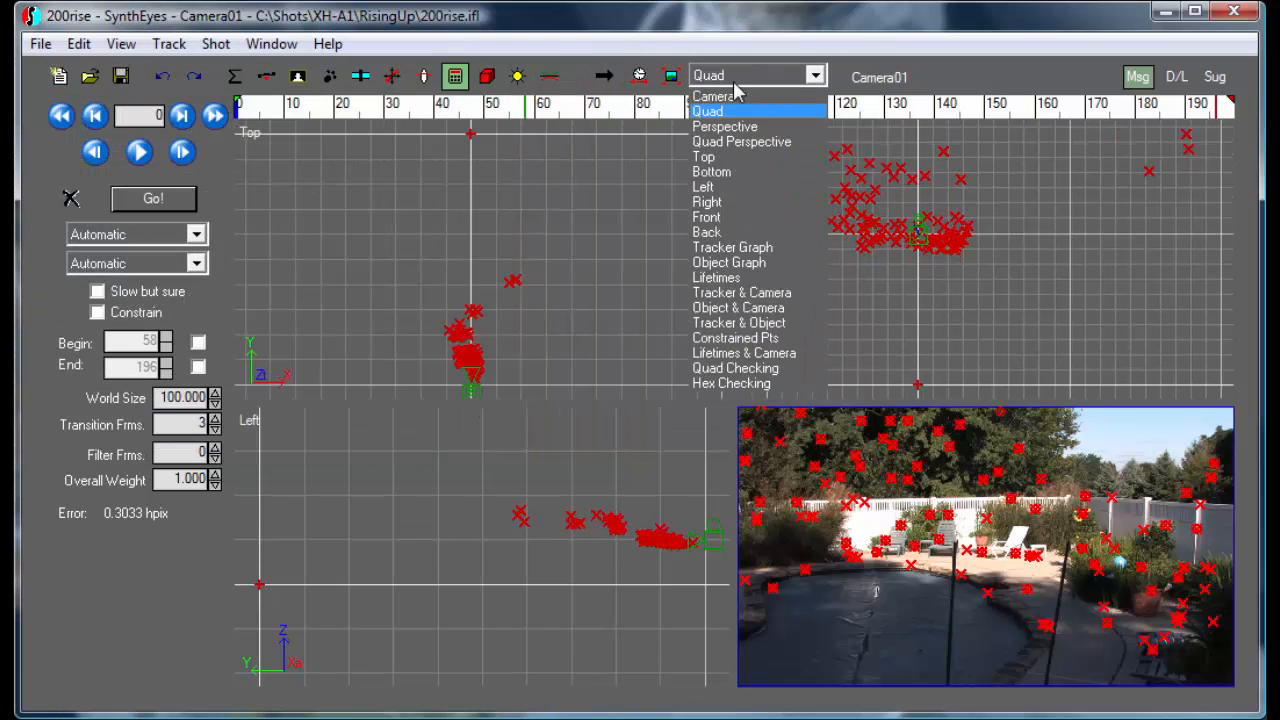
Graph Camera01's curves and flip Undo/Redo to compare the old solve with the 0.3033 hpix one
left_click(728, 262)
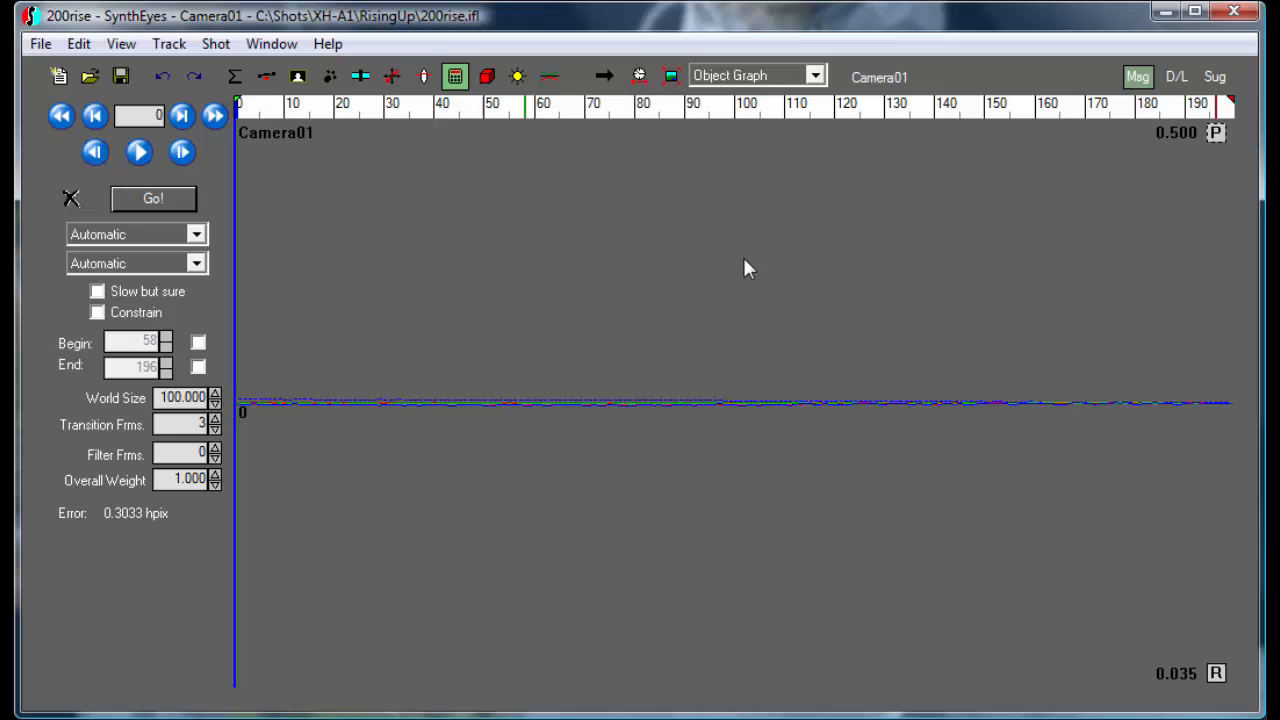
mouse_move(1228, 140)
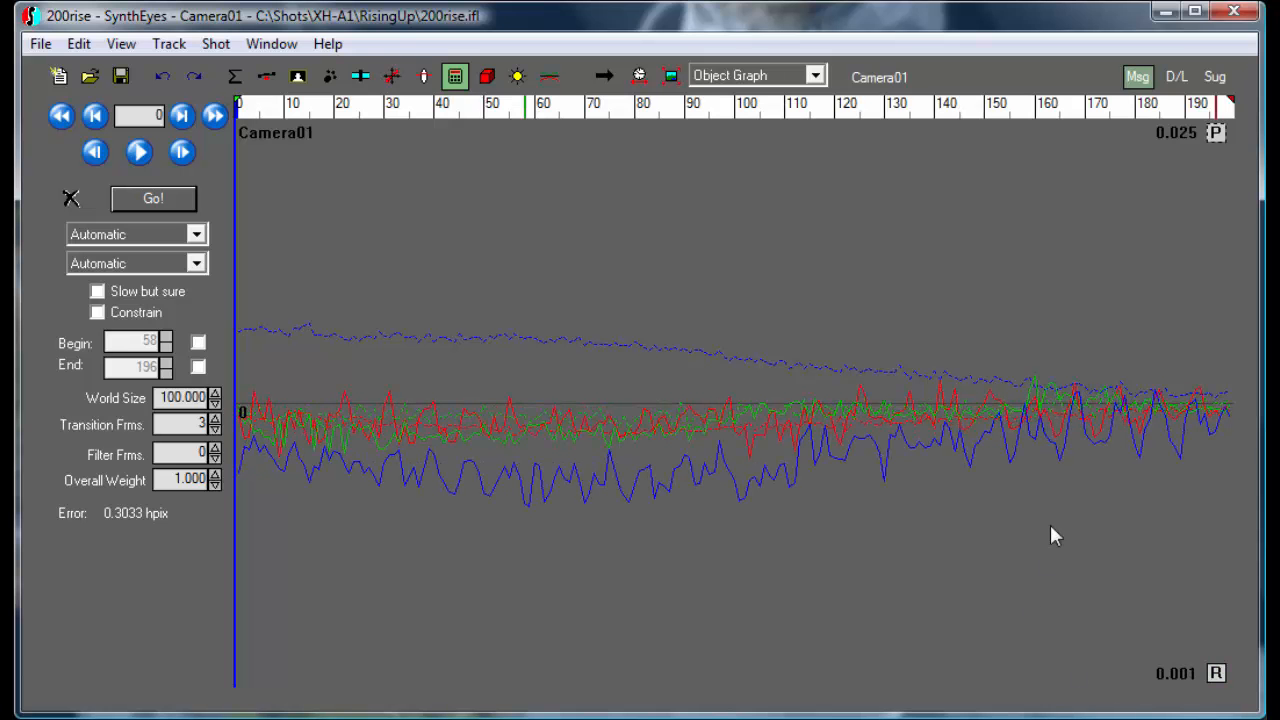
mouse_move(236, 76)
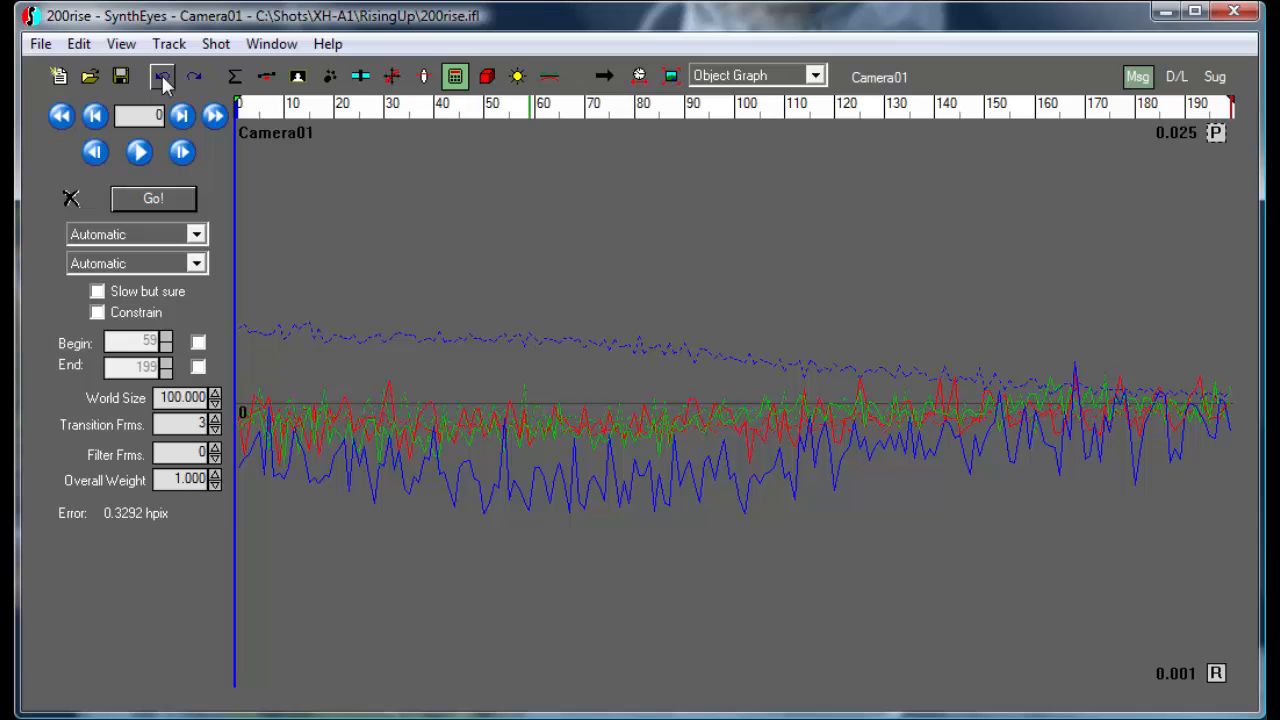
mouse_move(192, 76)
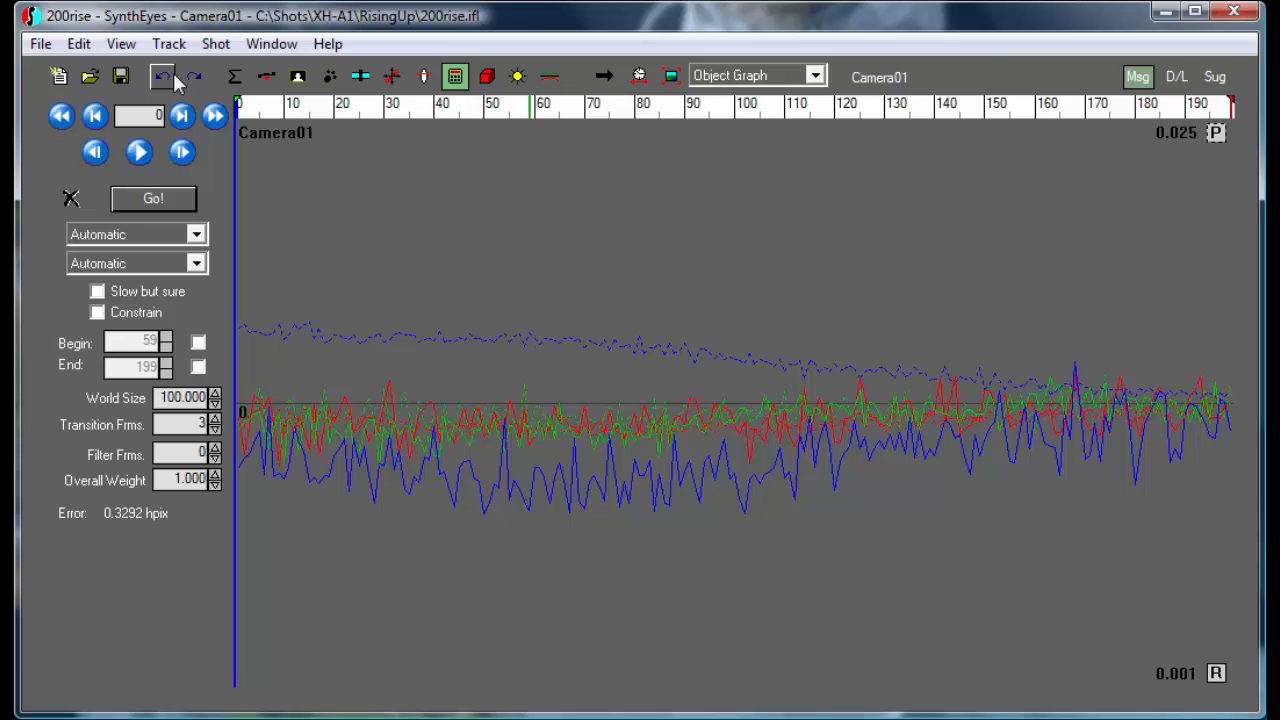
left_click(162, 76)
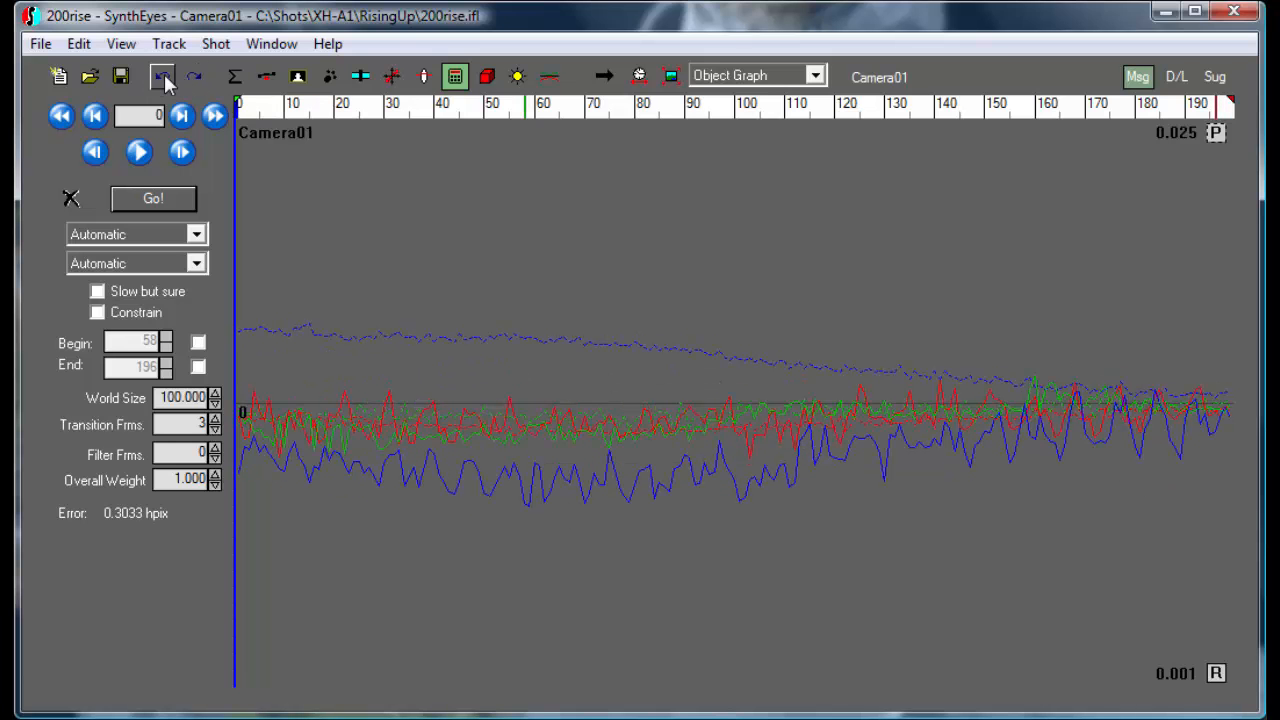
left_click(194, 76)
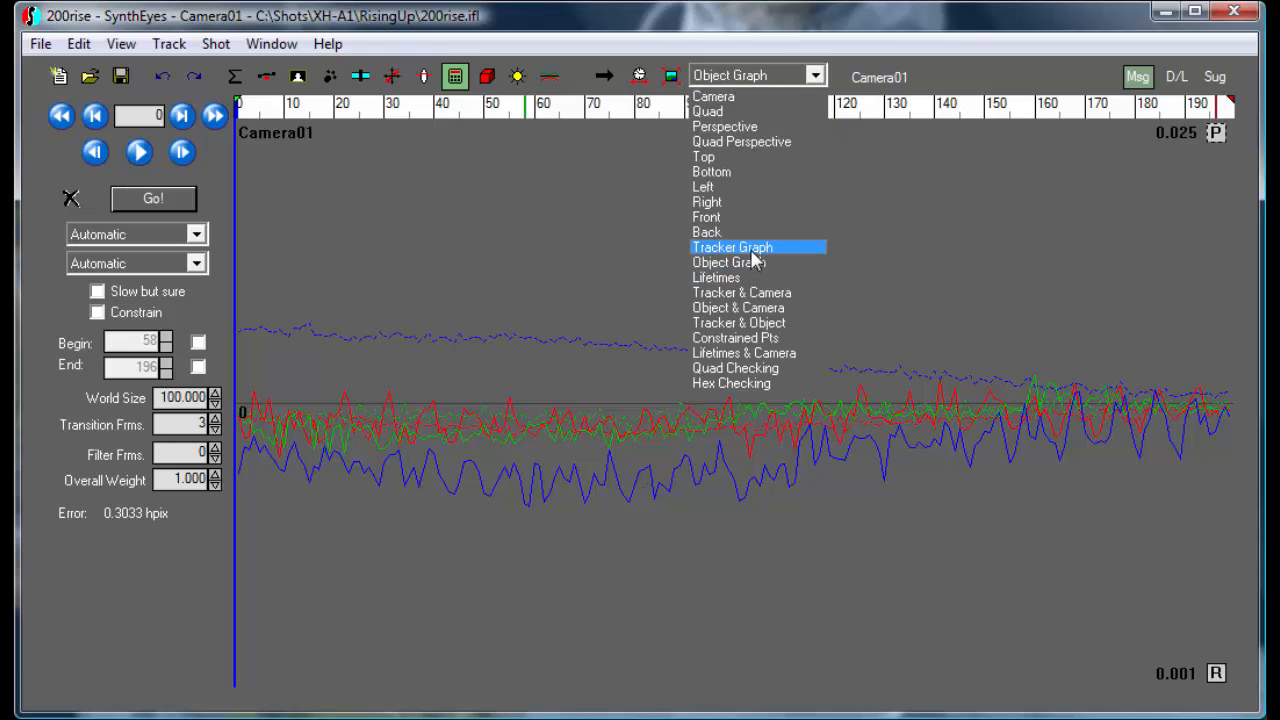
Switch to the Tracker Graph showing all trackers' velocity curves together
left_click(732, 248)
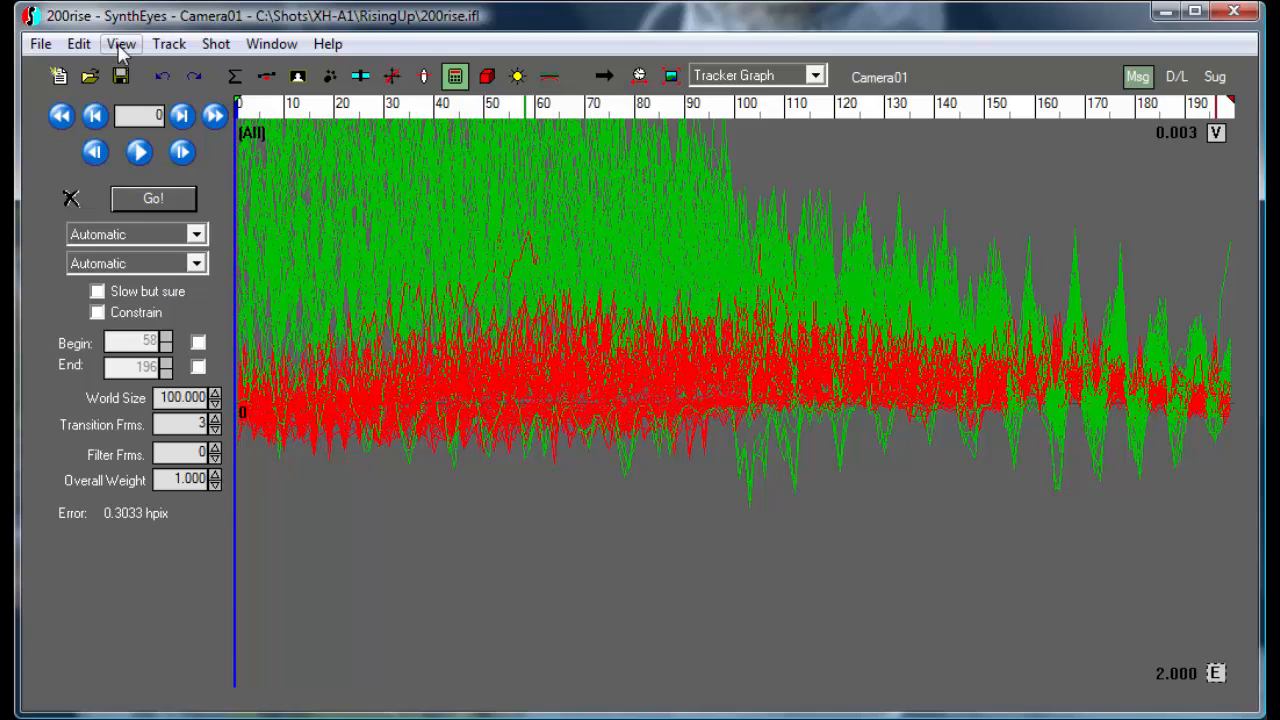
left_click(120, 44)
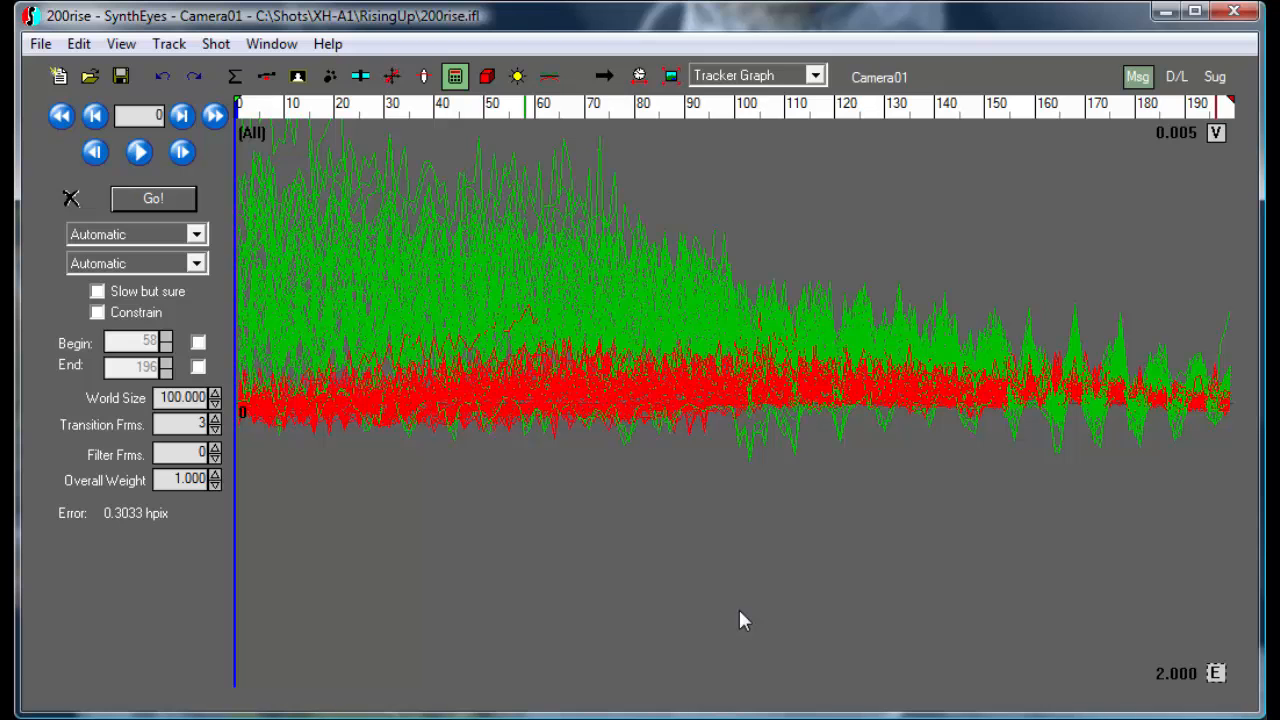
mouse_move(904, 496)
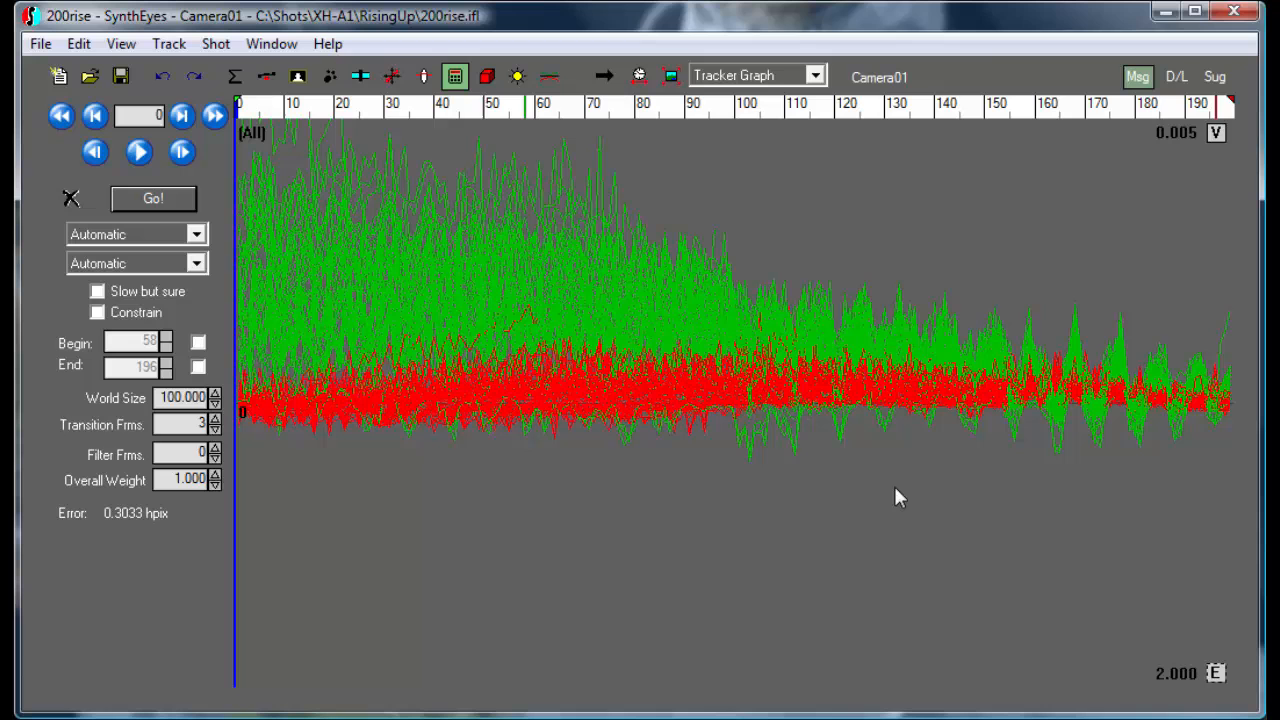
mouse_move(392, 178)
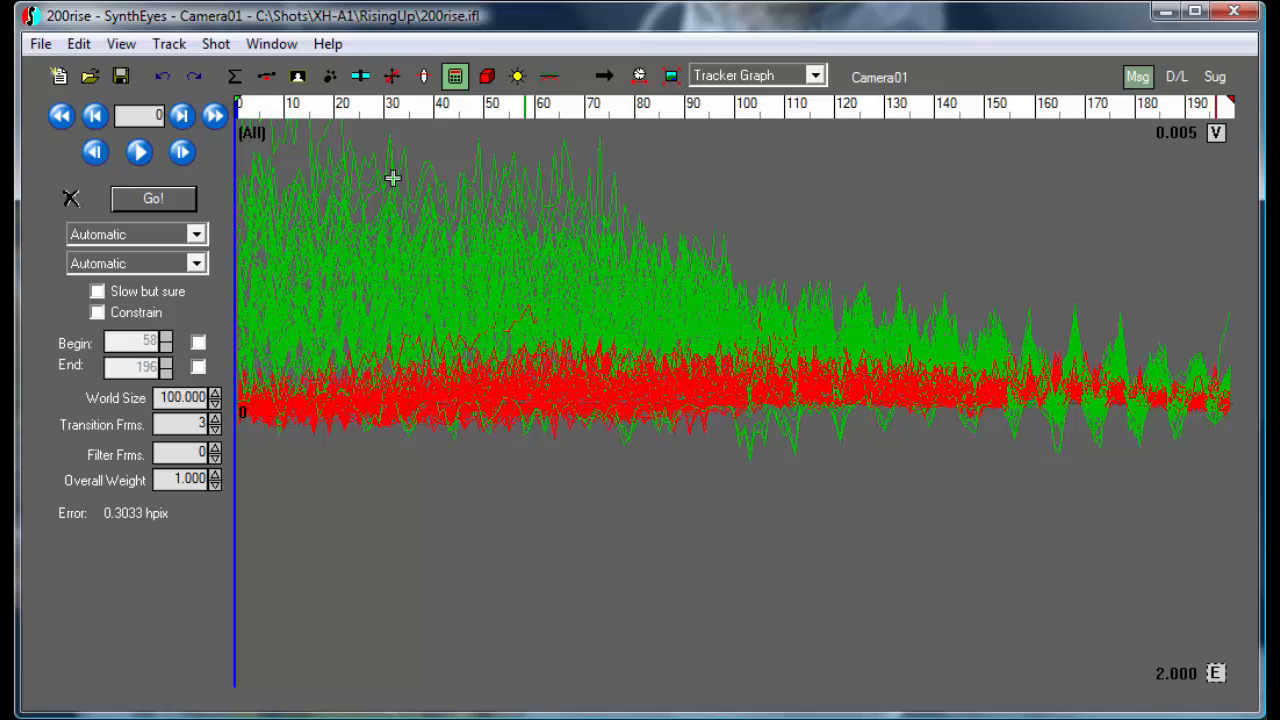
mouse_move(376, 180)
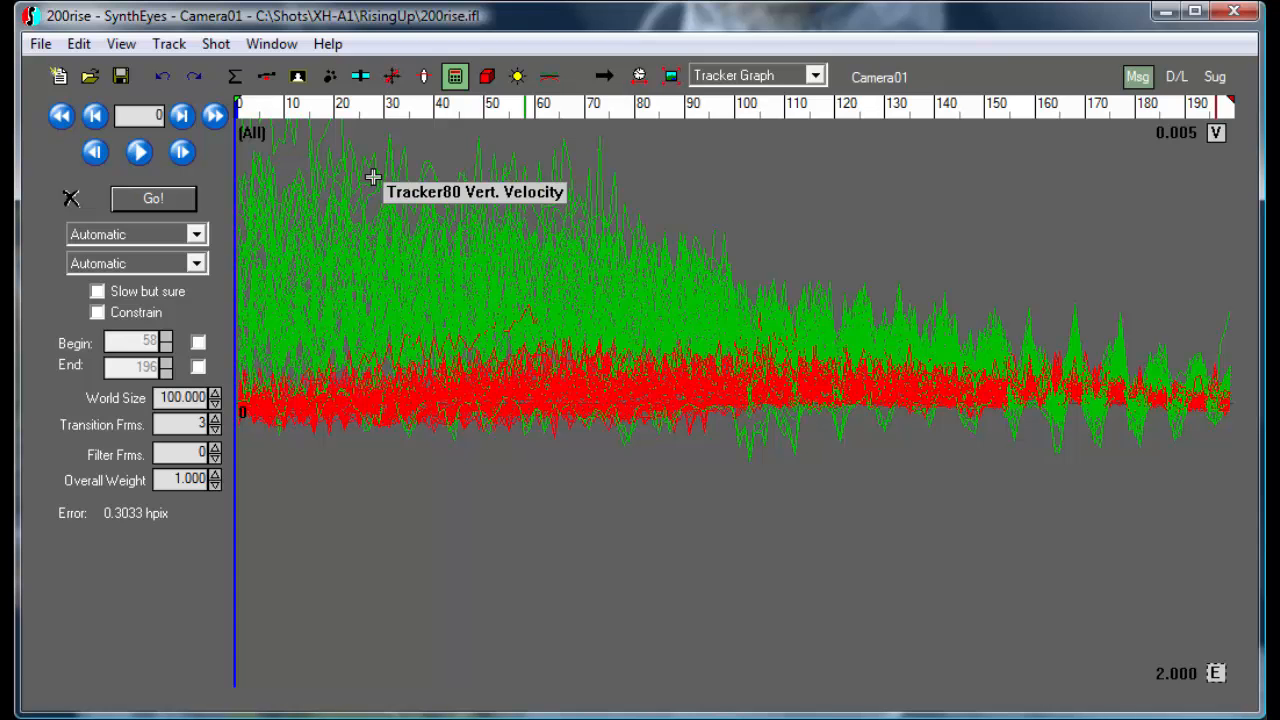
mouse_move(980, 194)
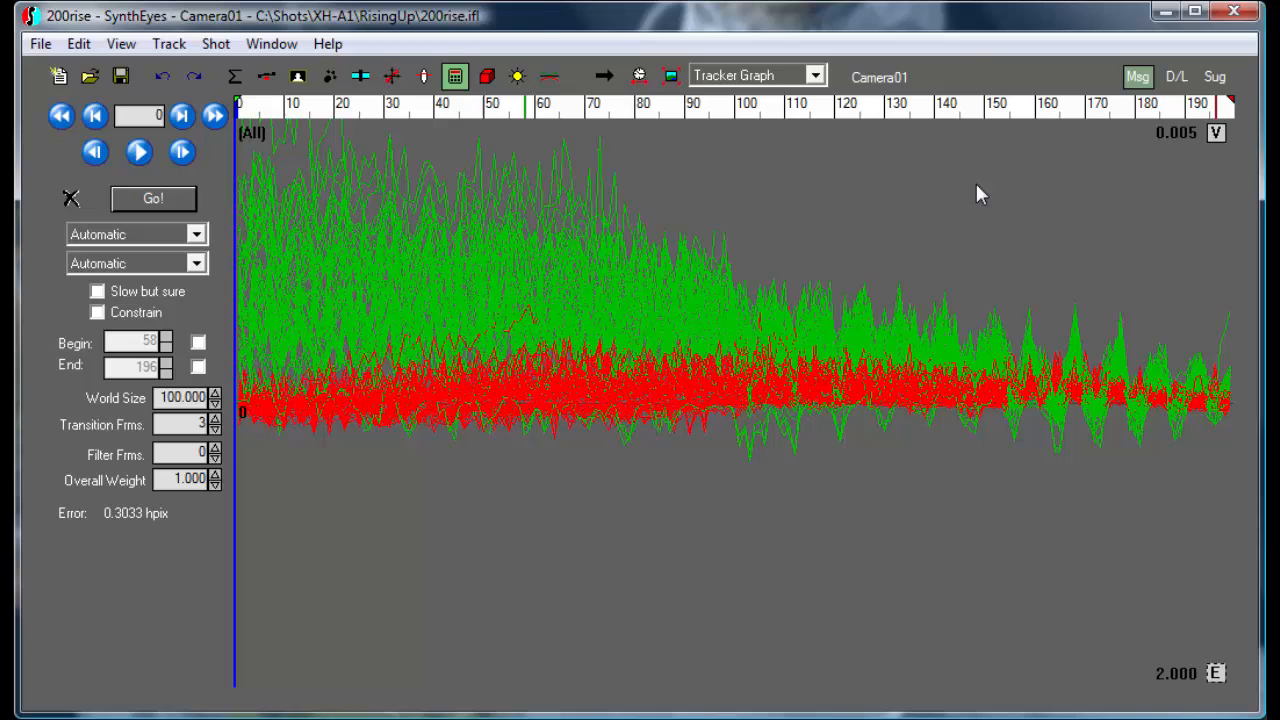
mouse_move(978, 200)
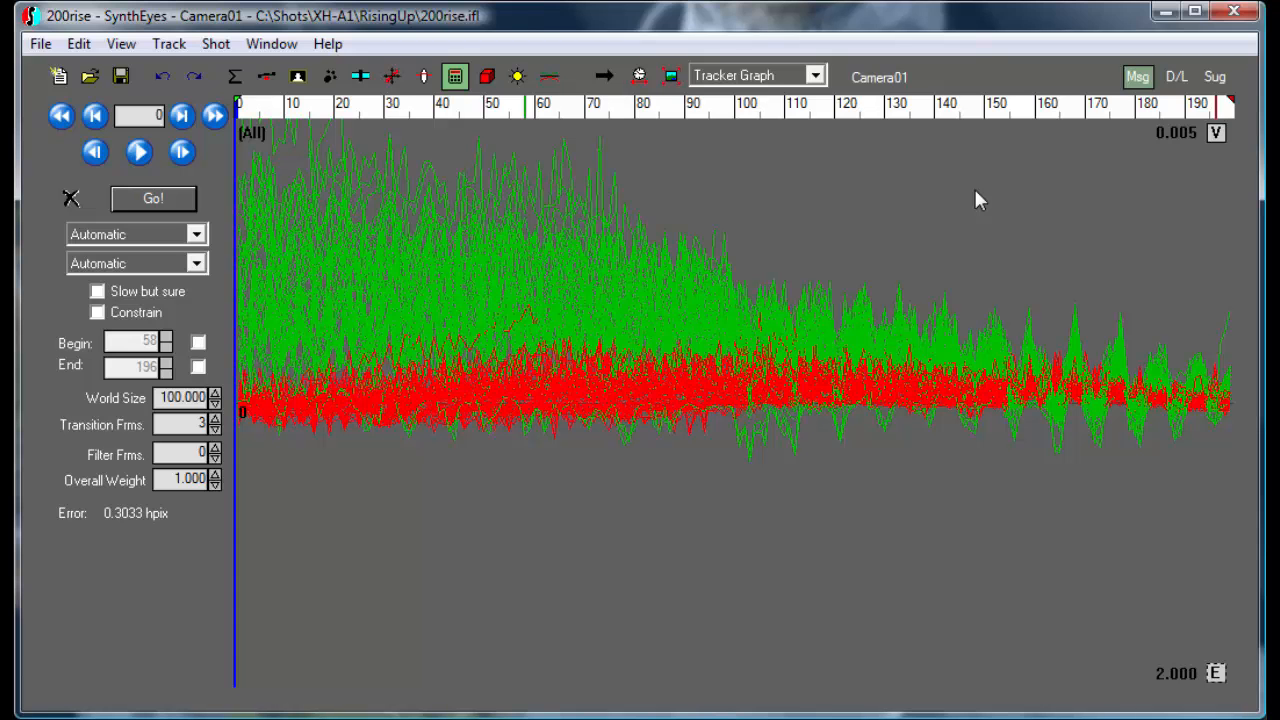
mouse_move(810, 290)
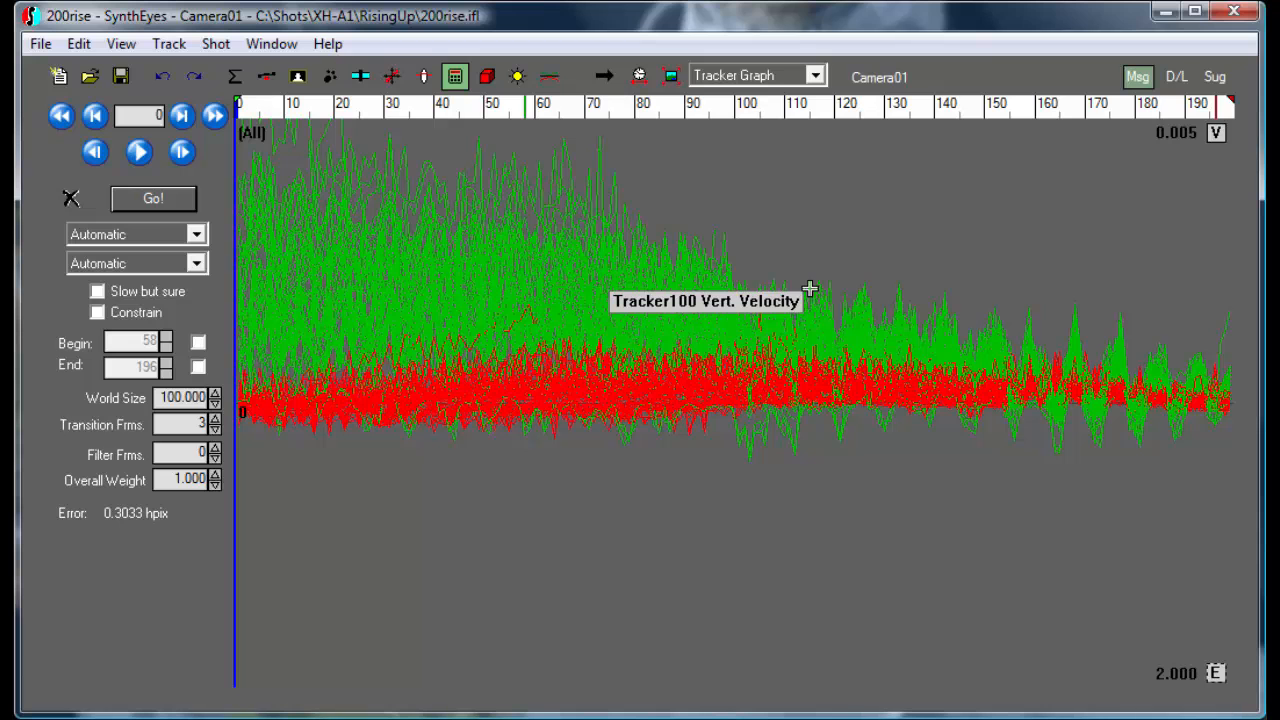
mouse_move(744, 404)
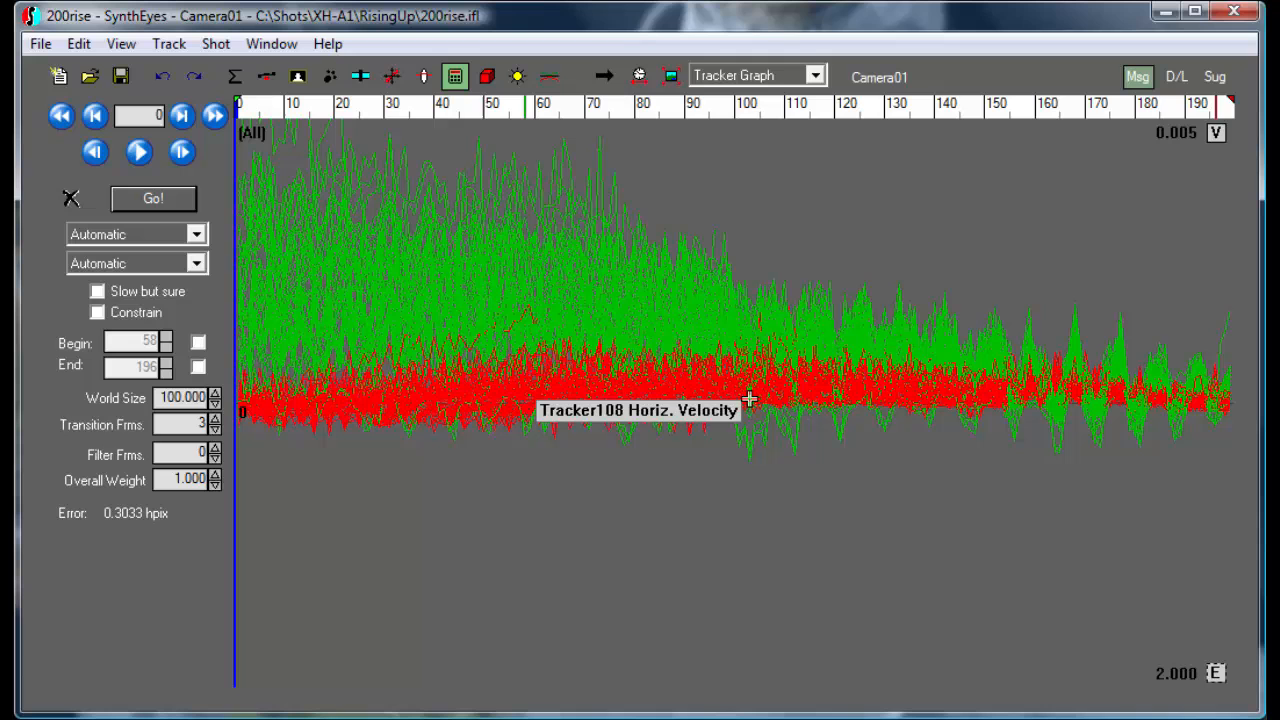
mouse_move(716, 592)
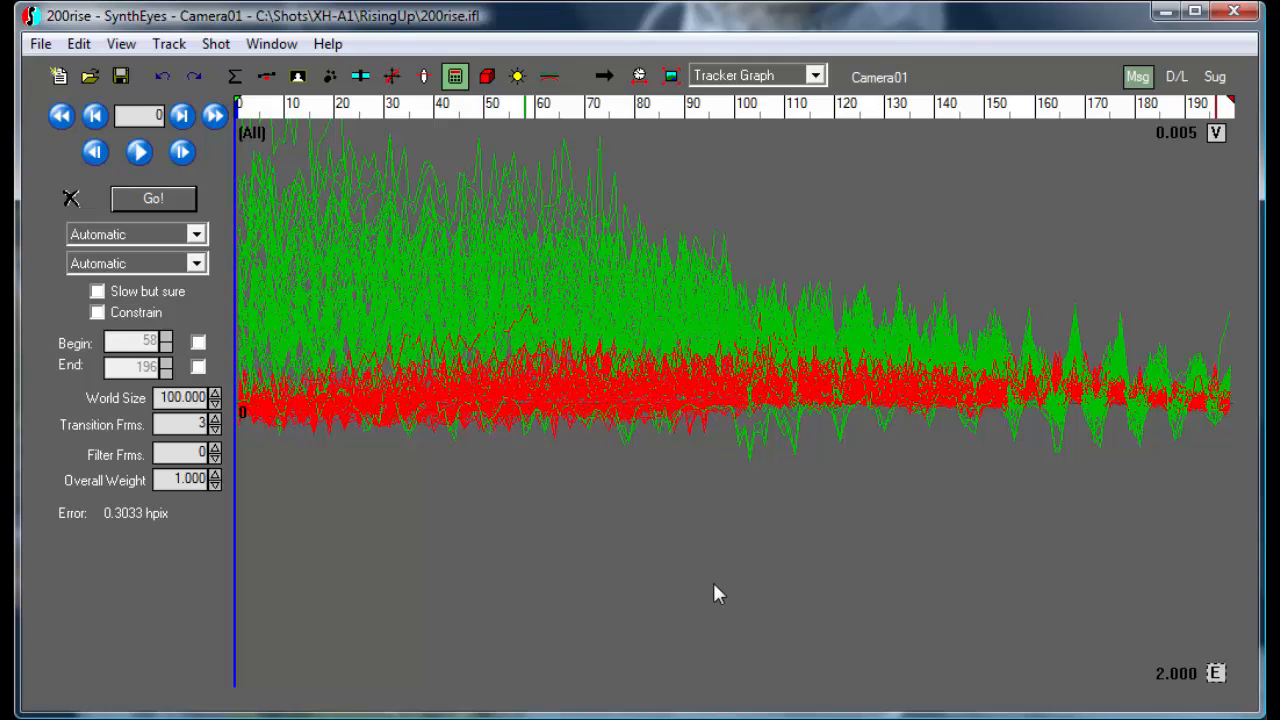